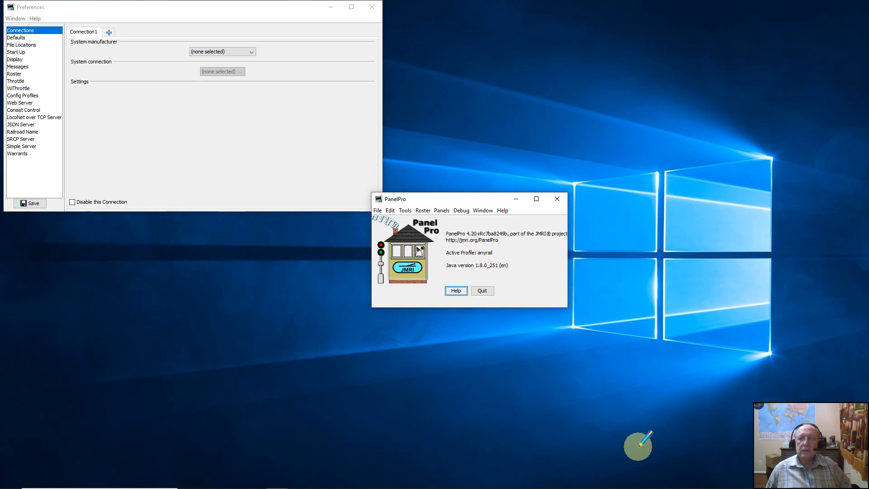
mouse_move(521, 202)
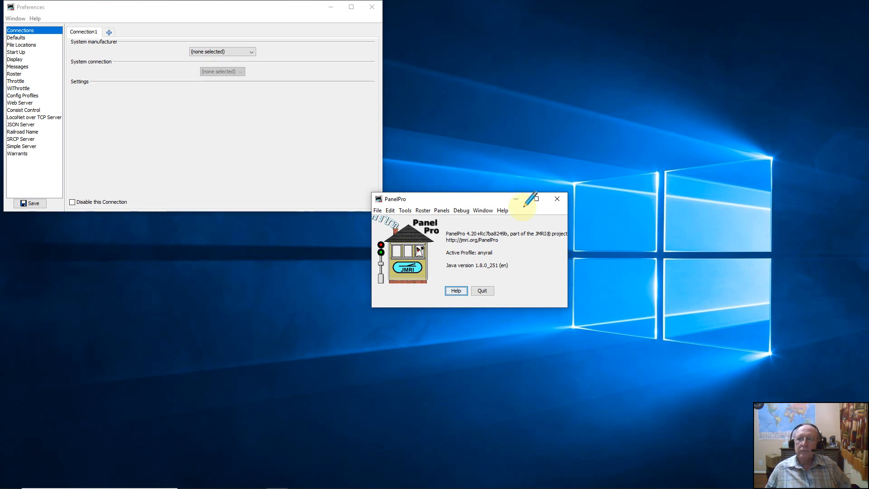
mouse_move(465, 196)
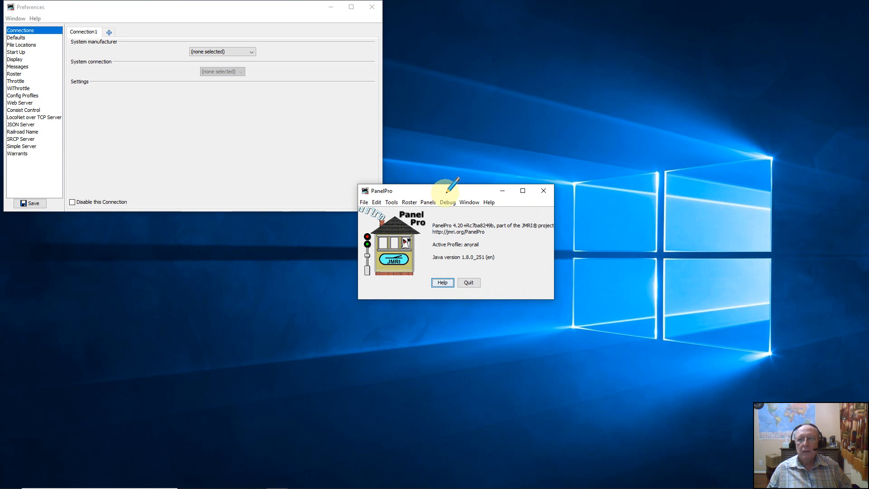
mouse_move(198, 132)
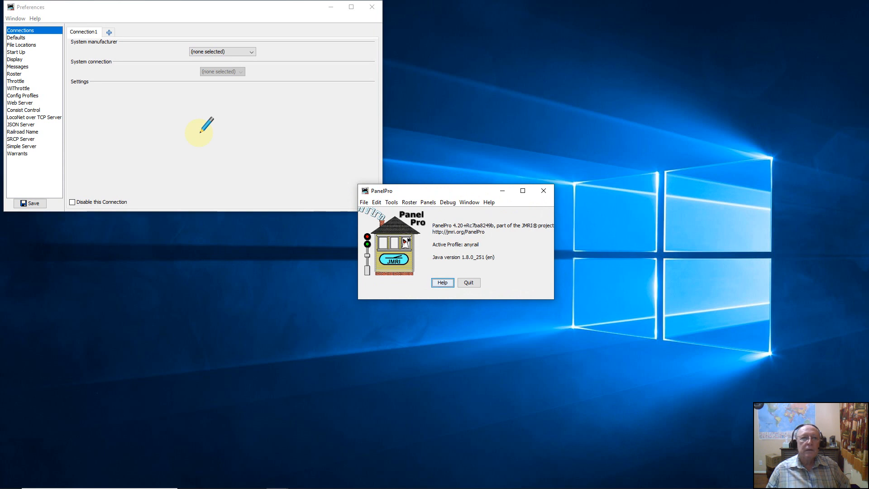
mouse_move(177, 8)
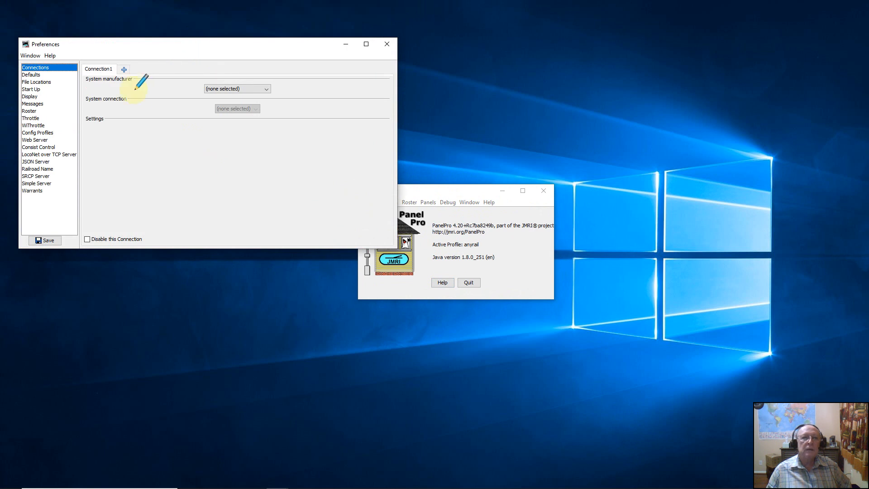
mouse_move(255, 141)
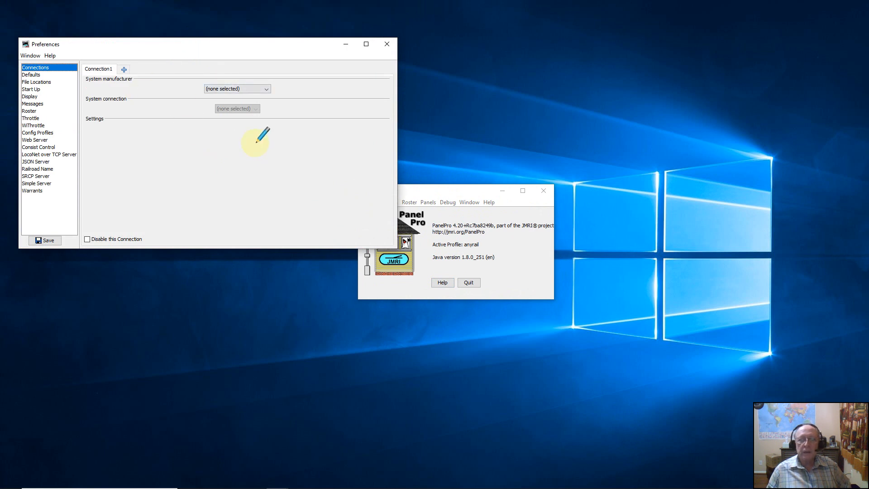
mouse_move(272, 139)
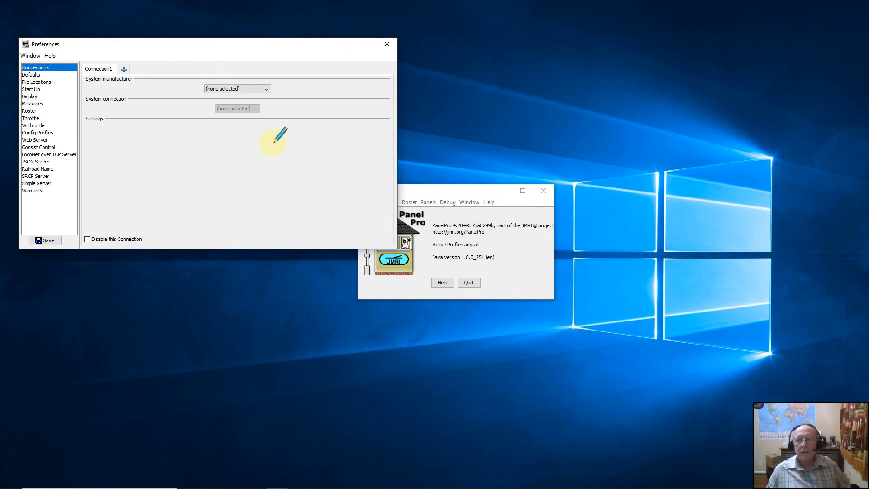
mouse_move(278, 149)
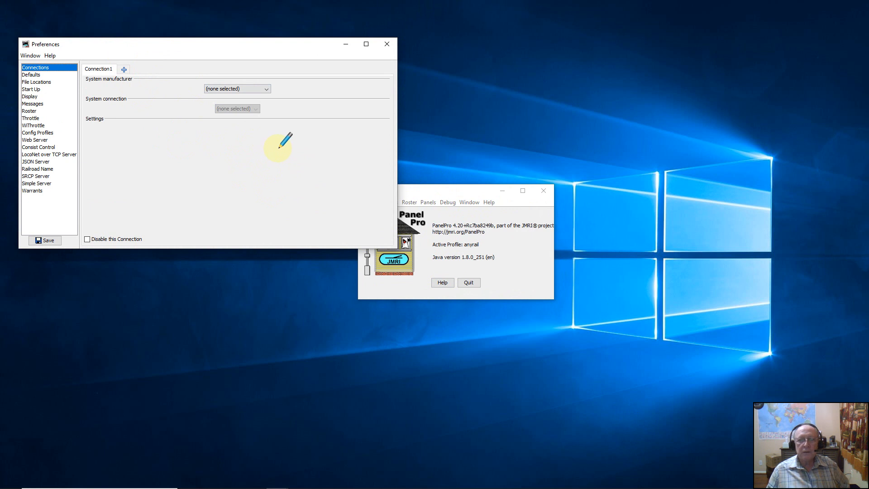
mouse_move(295, 165)
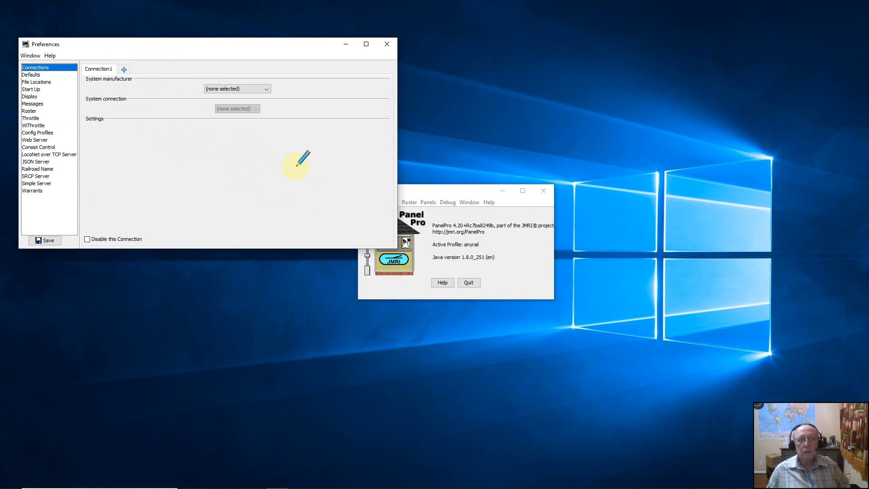
mouse_move(332, 155)
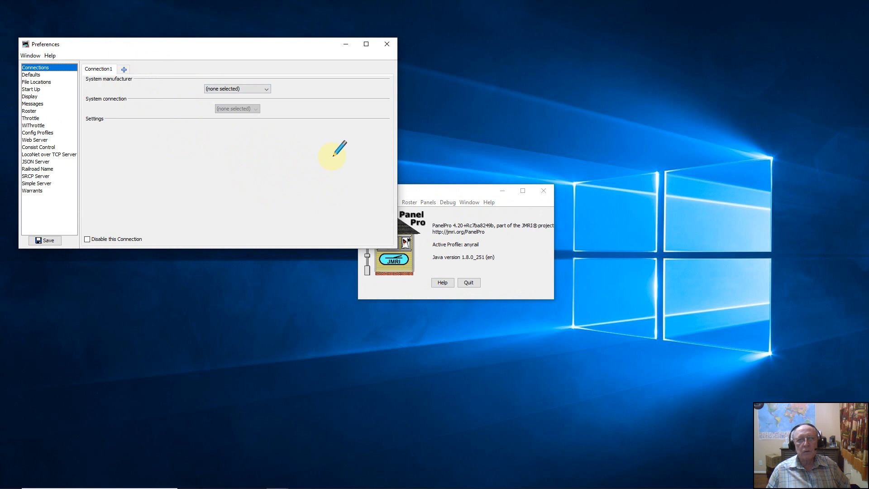
mouse_move(386, 43)
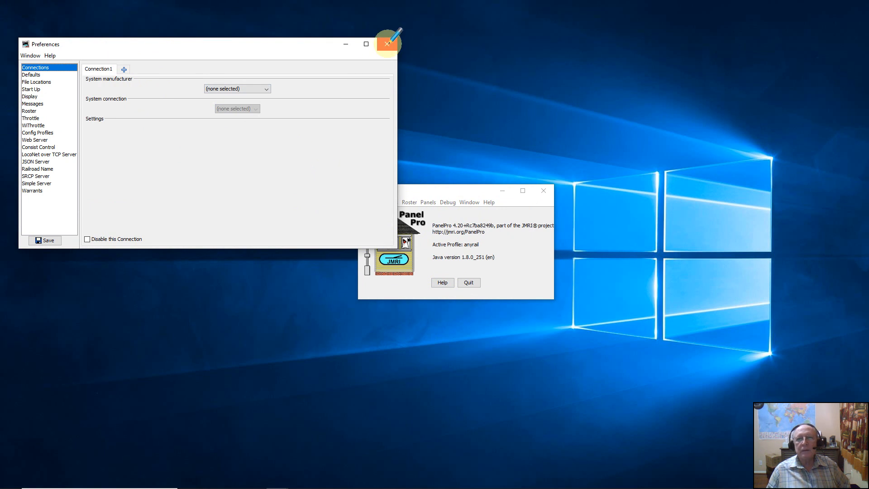
mouse_move(386, 43)
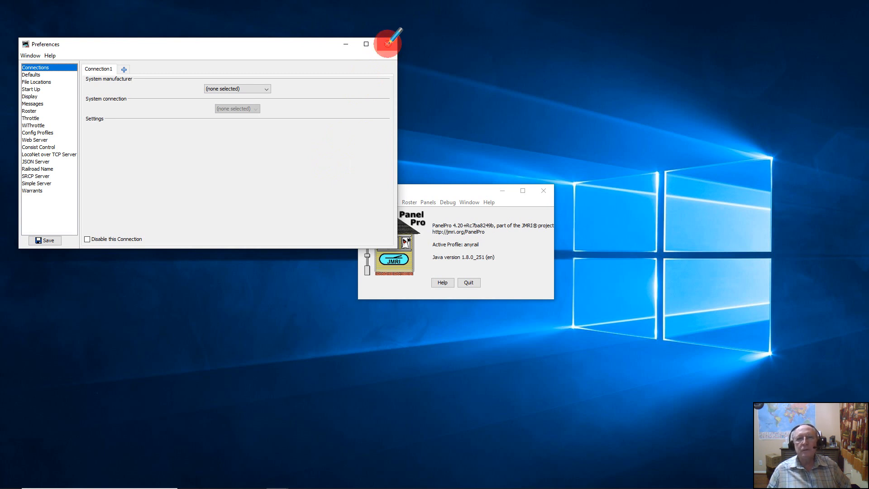
- Close Preferences and bring AnyRail forward with its empty untitled plan
click(387, 44)
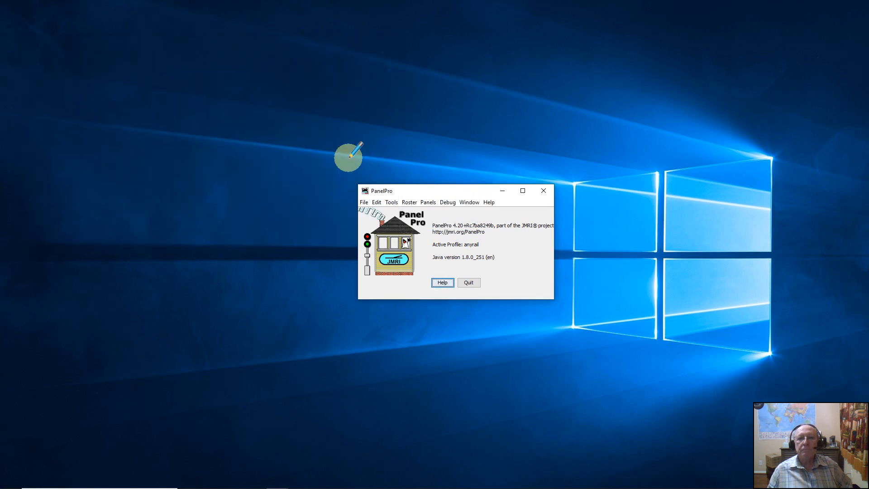
mouse_move(335, 317)
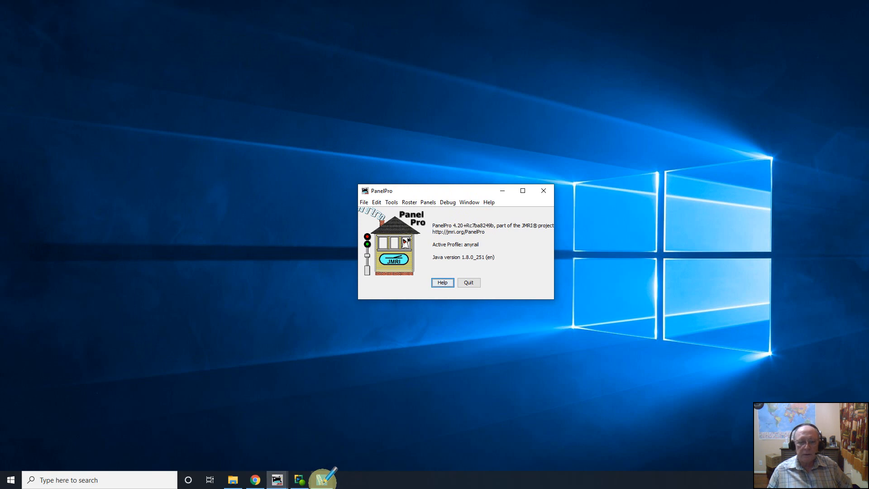
click(321, 480)
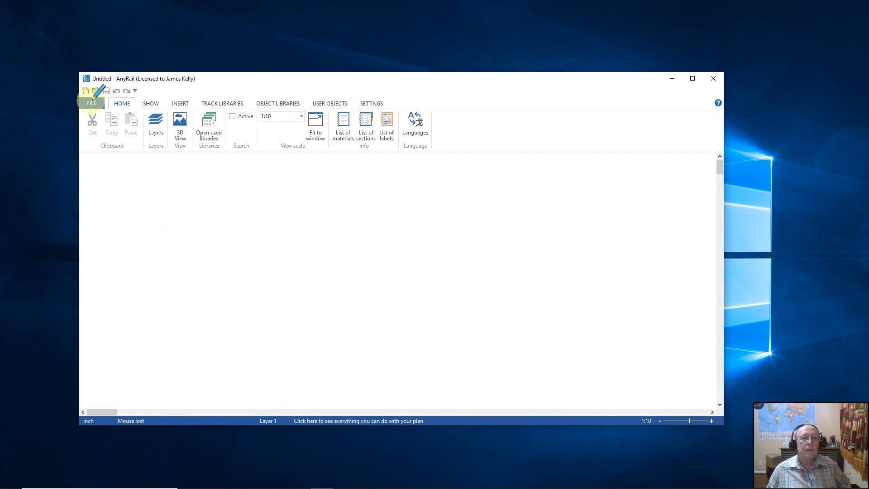
- Open the recent design '5 x 10 table layout.any' showing the oval track plan
click(90, 102)
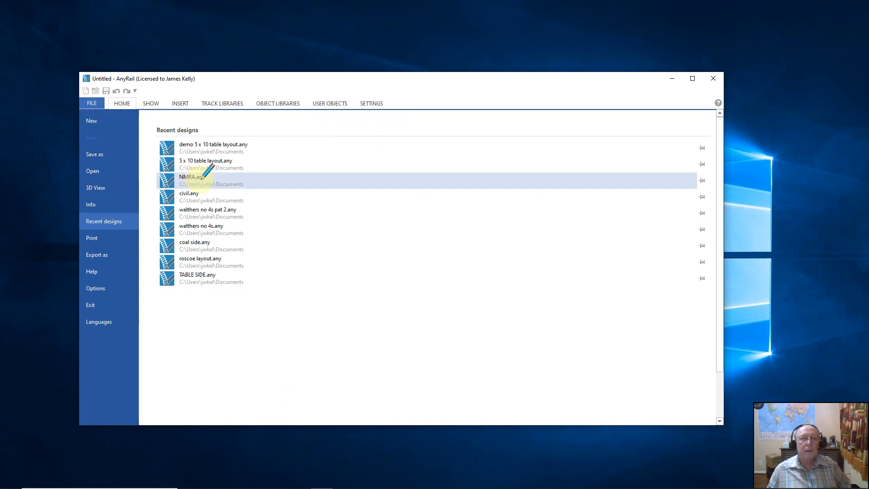
mouse_move(205, 164)
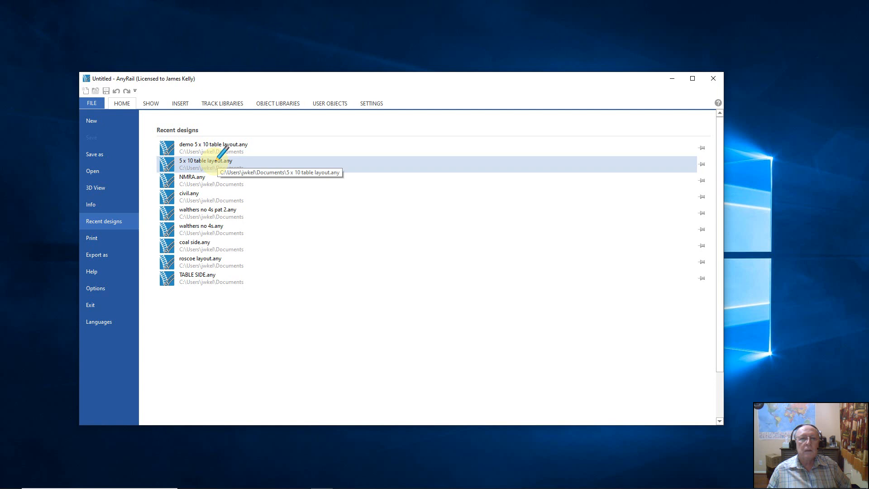
click(206, 164)
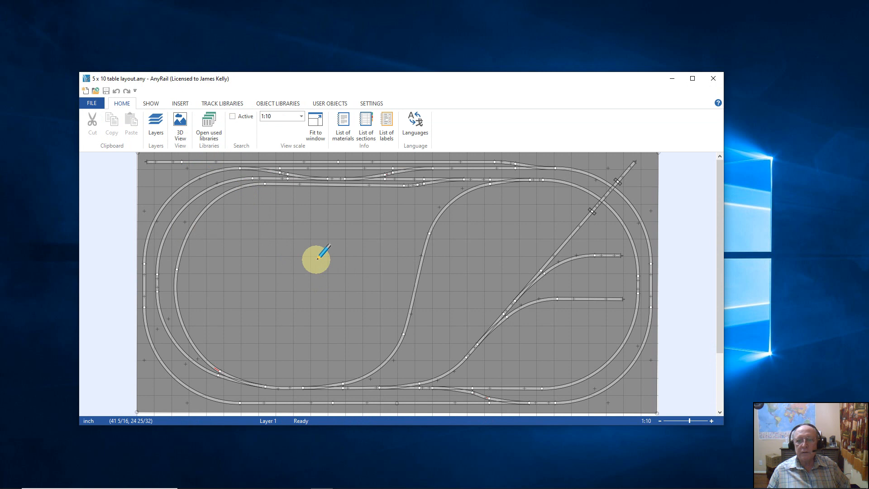
mouse_move(318, 255)
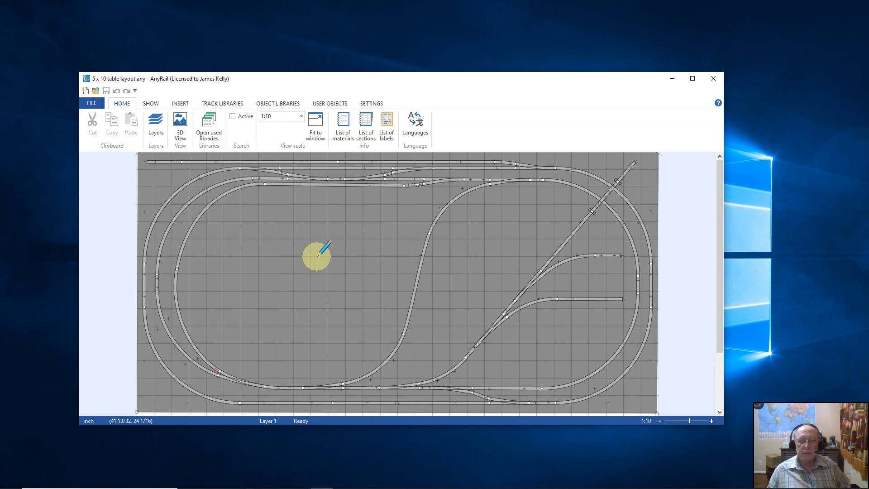
mouse_move(308, 264)
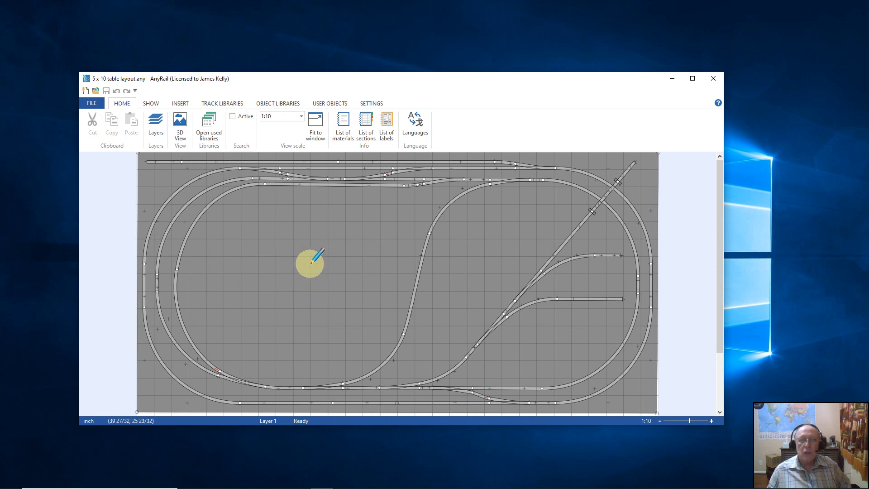
mouse_move(313, 276)
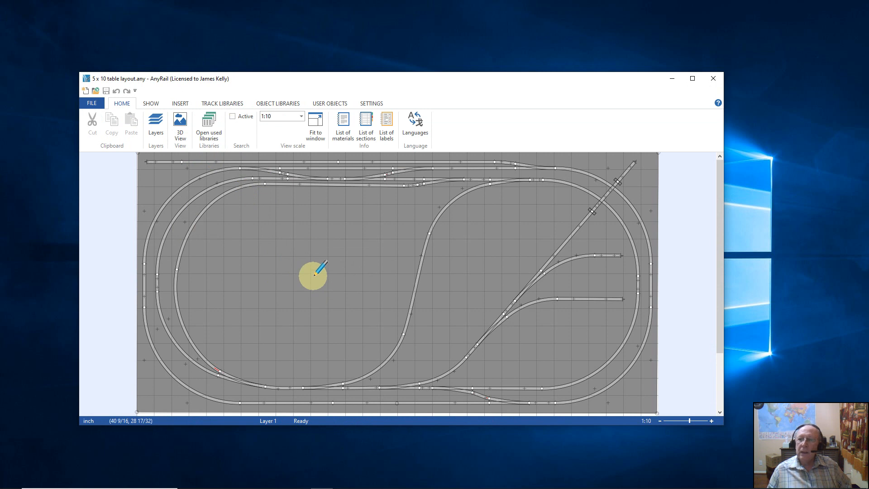
mouse_move(320, 275)
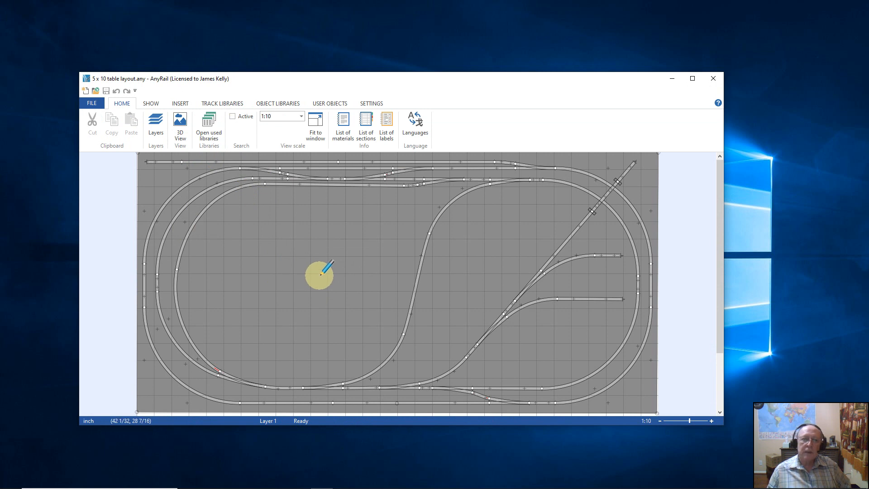
mouse_move(323, 270)
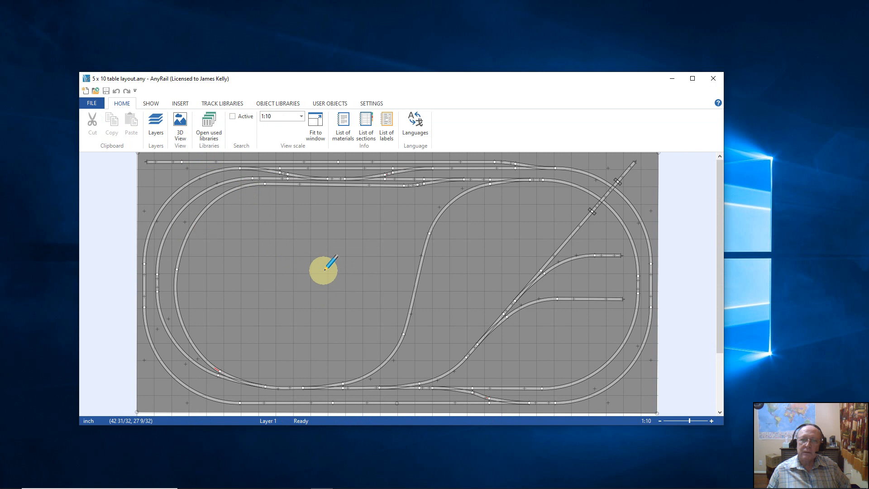
scroll(down, 3)
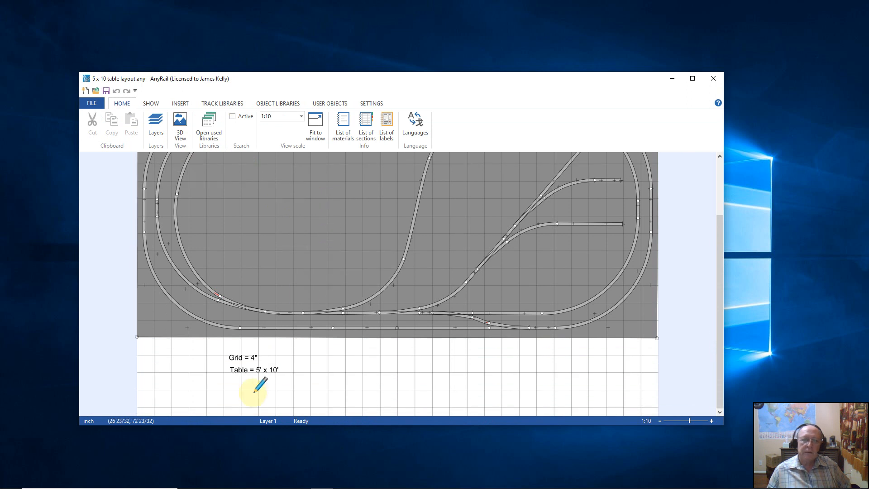
mouse_move(271, 355)
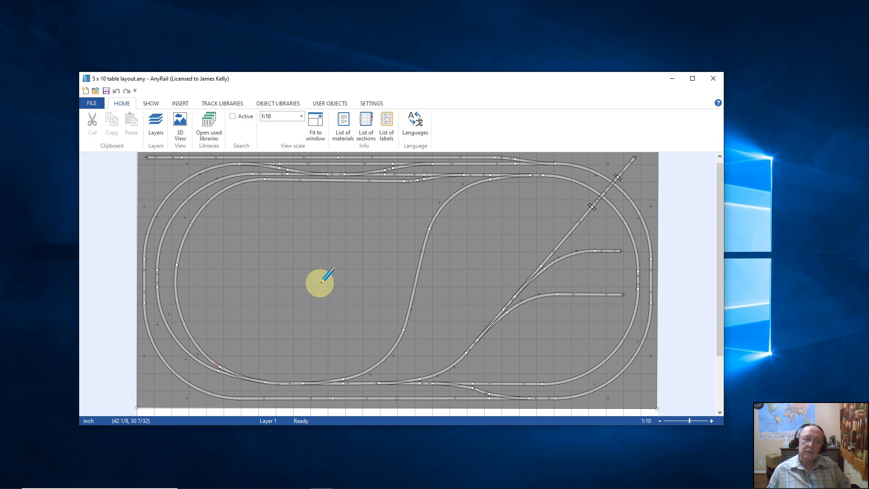
scroll(down, 3)
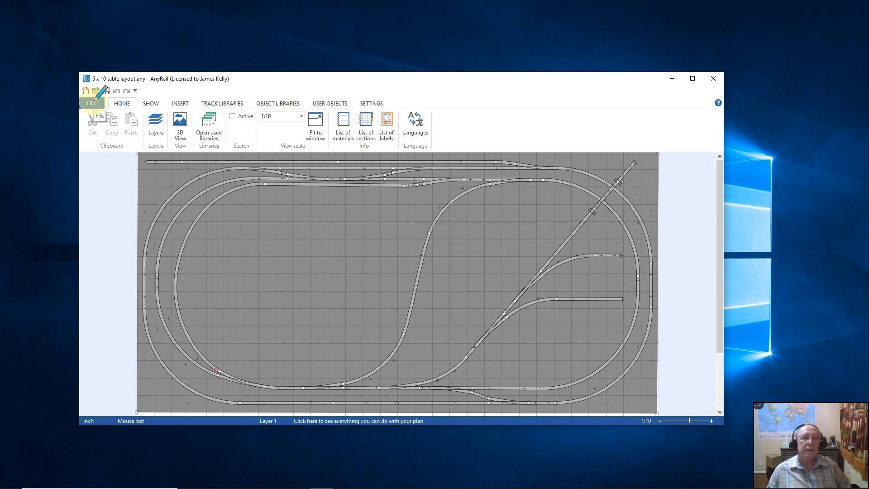
- Open recent design 'demo 5 x 10 table layout', discarding unsaved changes, and return to the file page
click(91, 103)
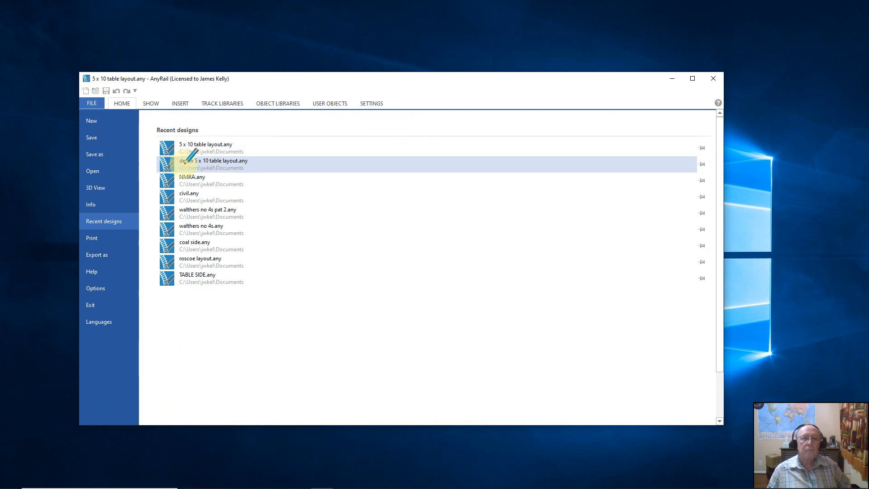
click(218, 164)
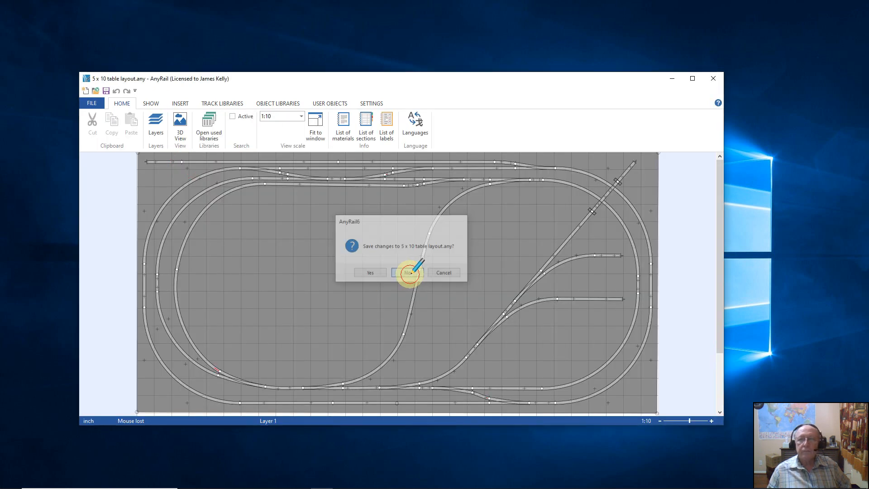
click(408, 273)
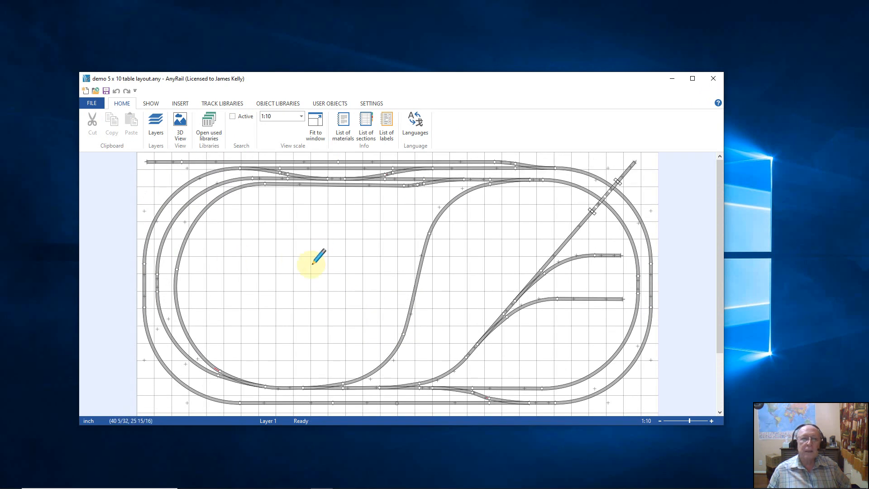
scroll(down, 3)
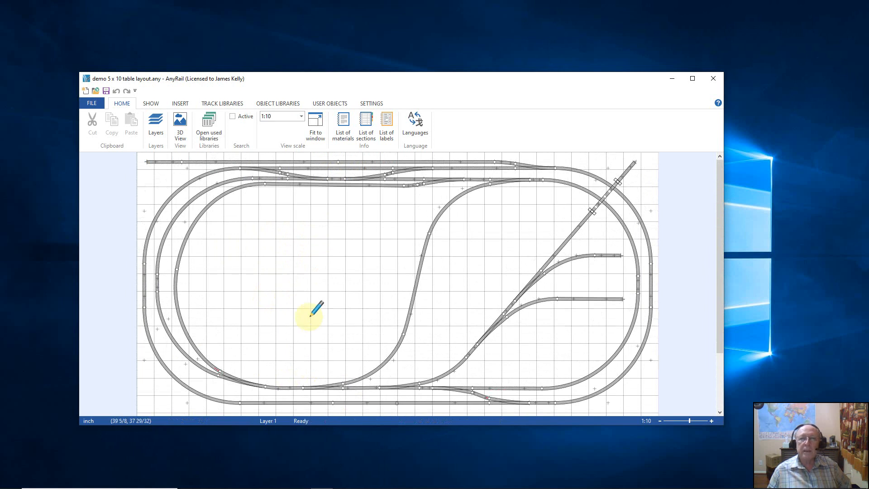
mouse_move(222, 214)
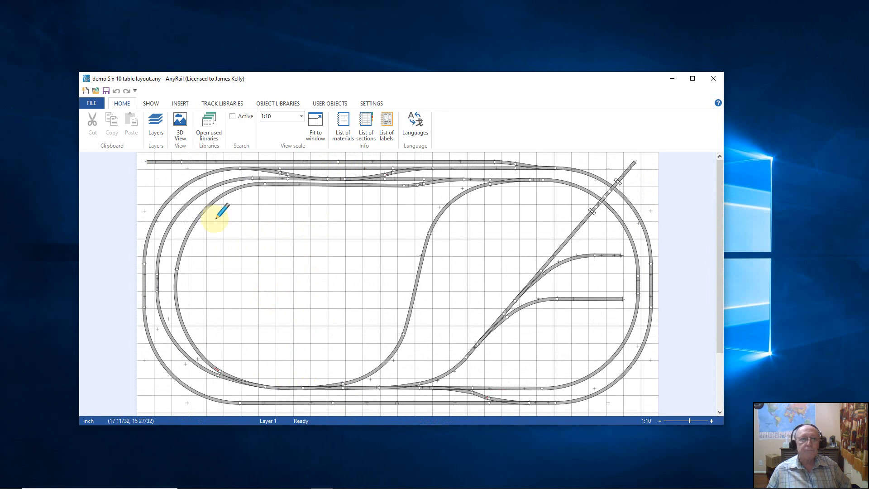
click(91, 103)
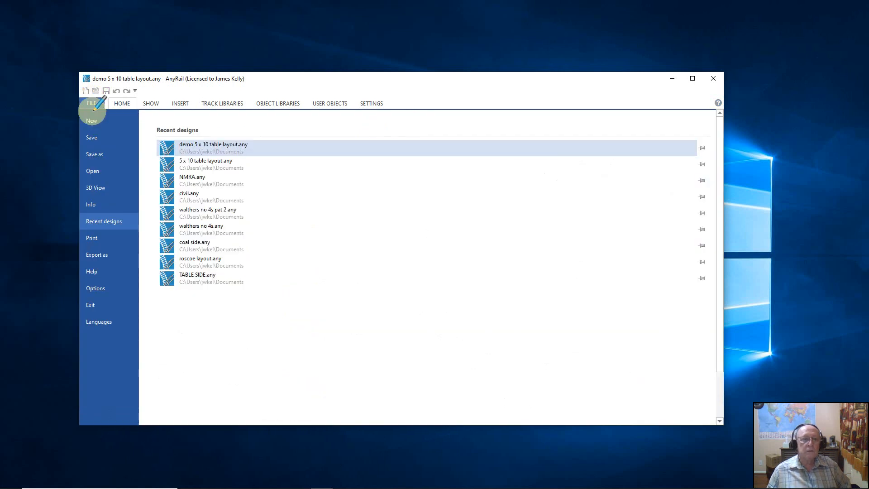
- Export the layout as JMRI Layout file 'demo 5 x 10 table layout.xml' in Documents
click(97, 255)
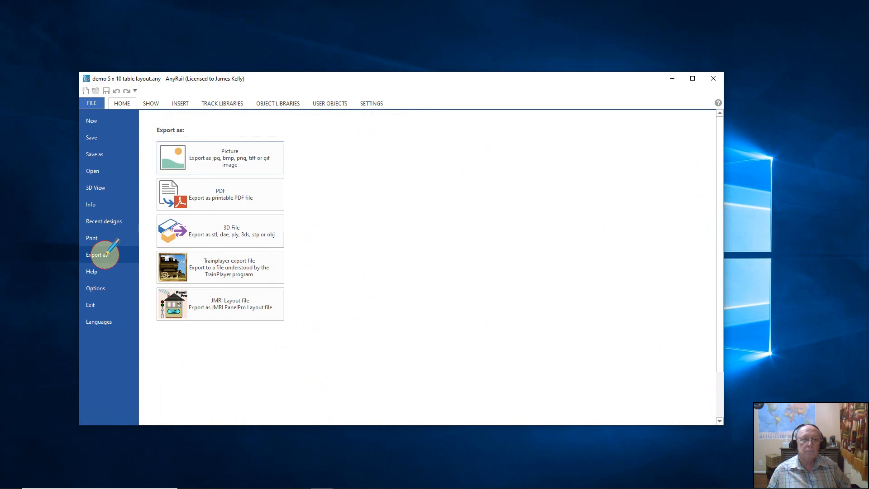
mouse_move(219, 304)
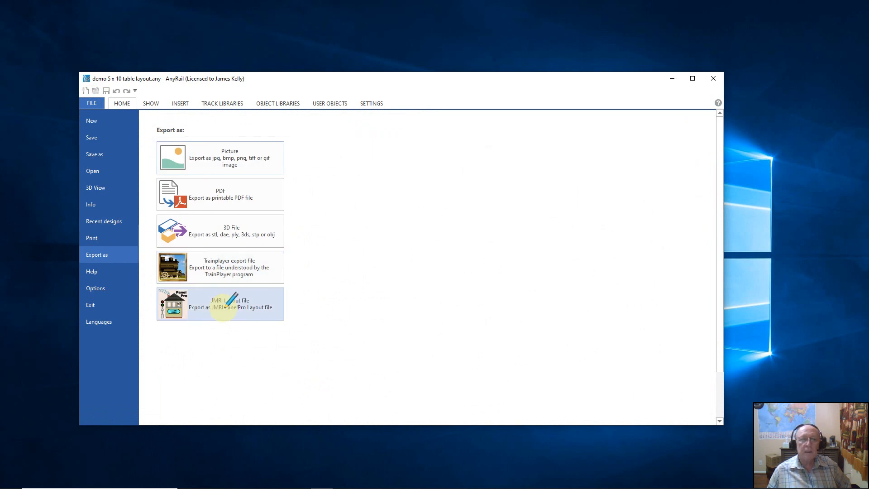
click(220, 304)
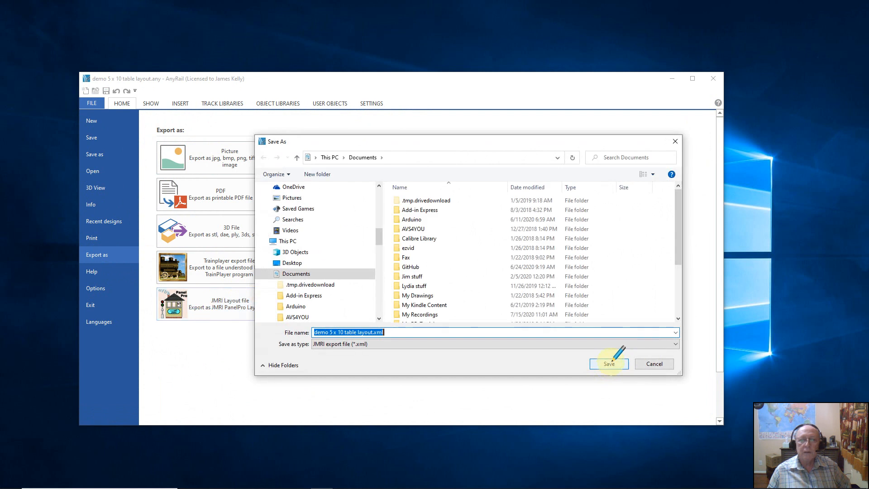
mouse_move(388, 211)
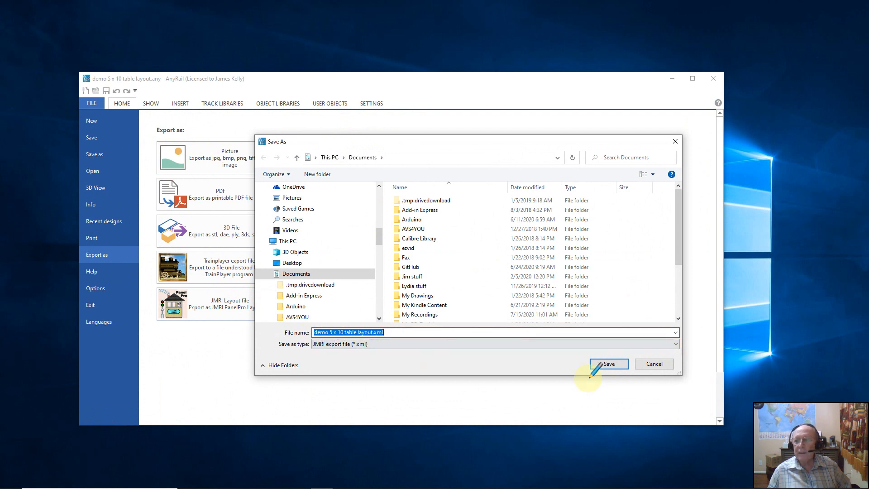
click(608, 364)
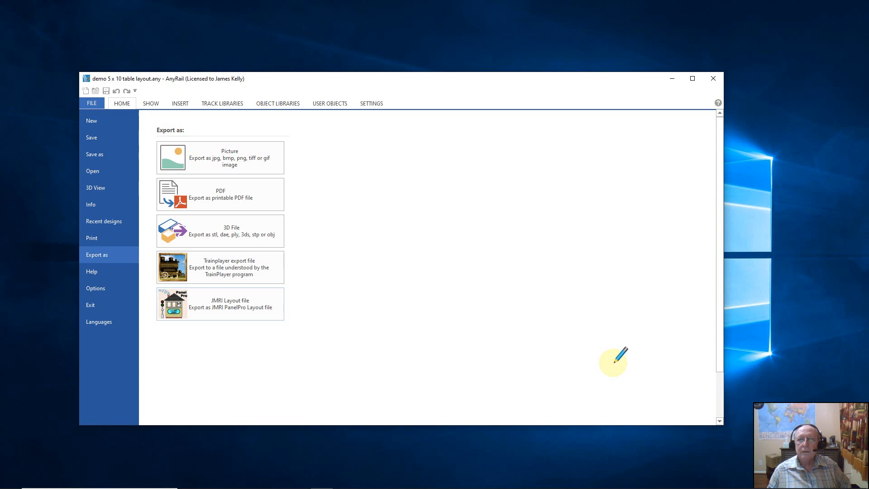
mouse_move(538, 281)
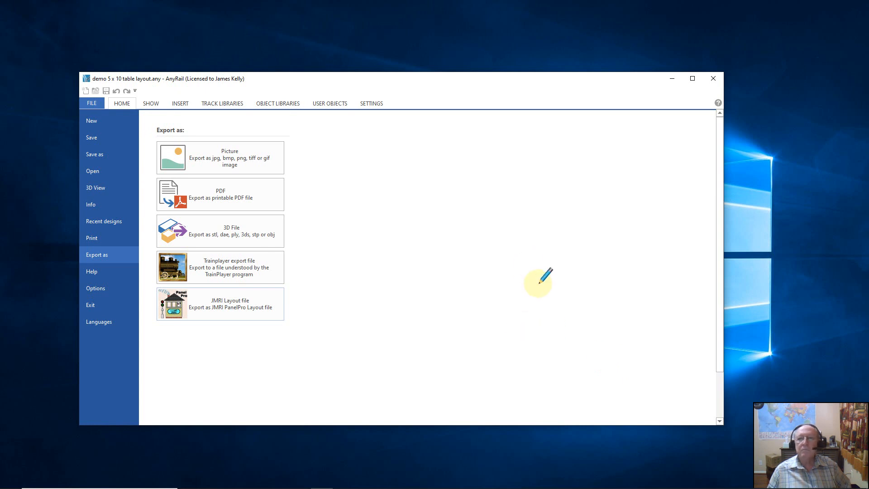
mouse_move(643, 214)
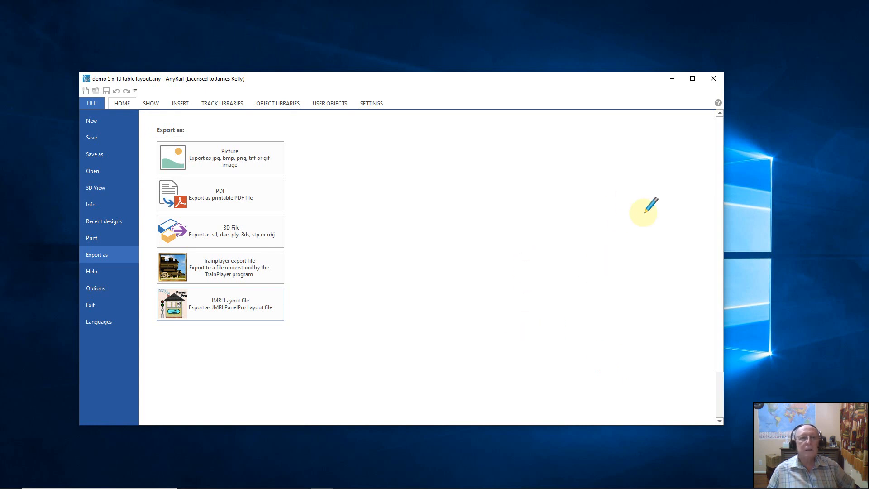
mouse_move(672, 80)
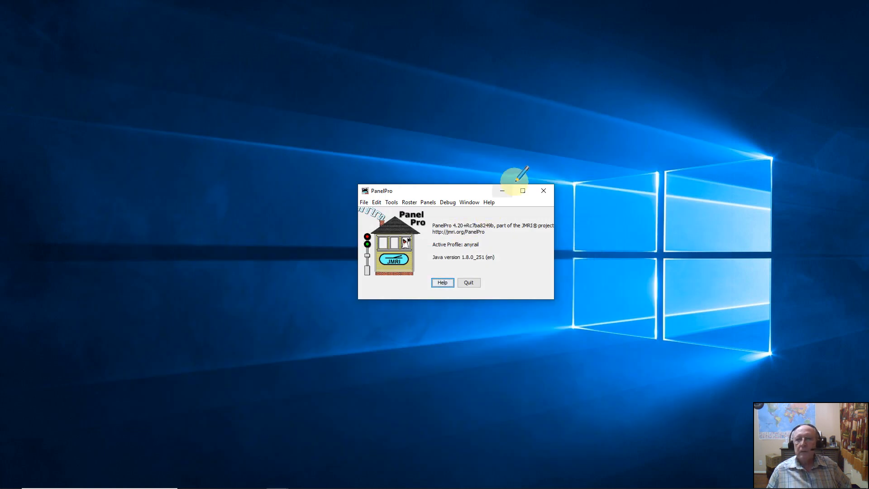
mouse_move(459, 224)
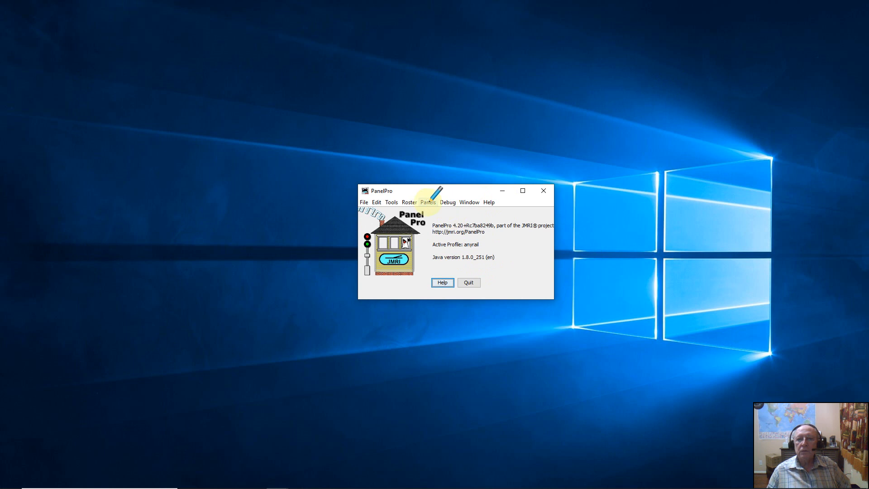
- Show the Panels menu commands in the PanelPro main window
click(427, 201)
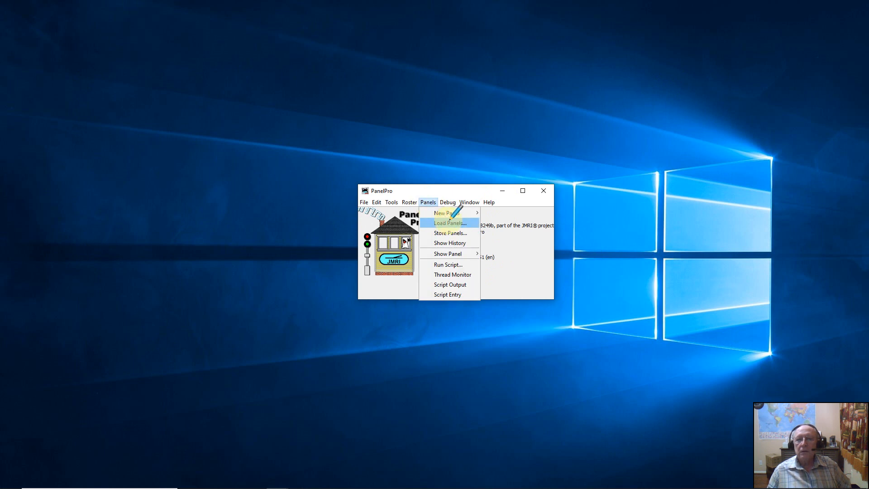
mouse_move(447, 213)
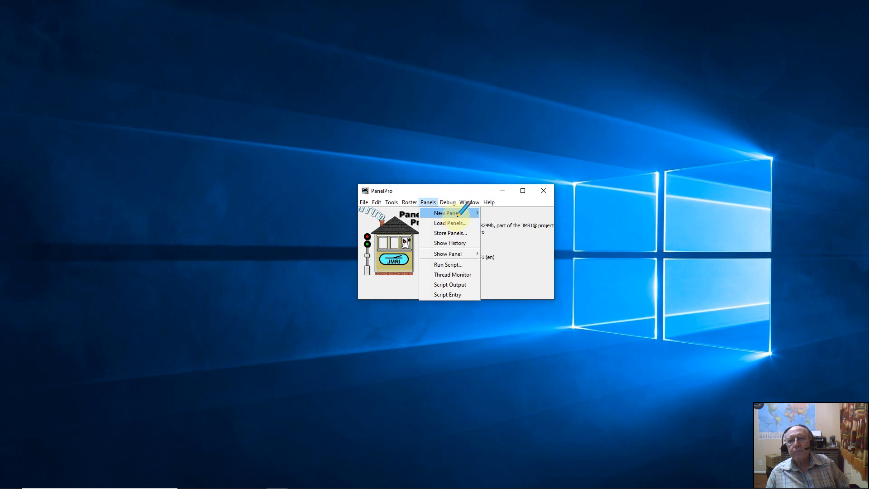
mouse_move(448, 222)
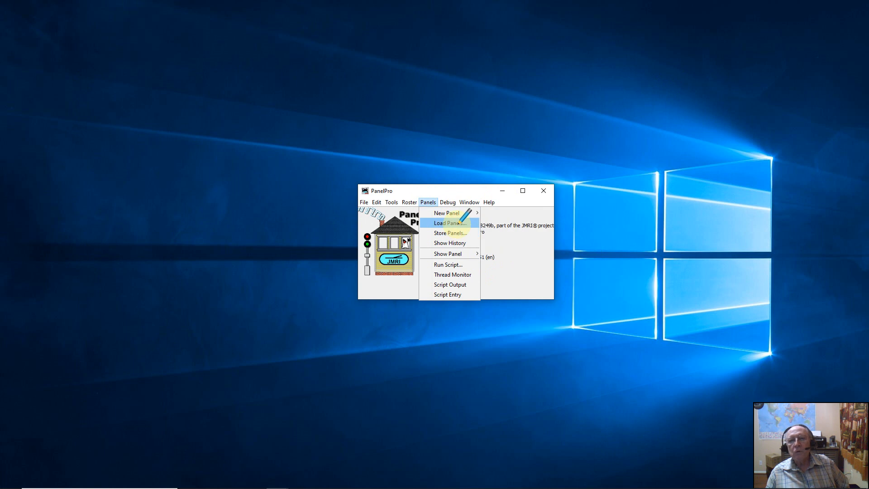
- Load 'demo 5 x 10 table layout.xml' from Documents as a layout panel
click(448, 222)
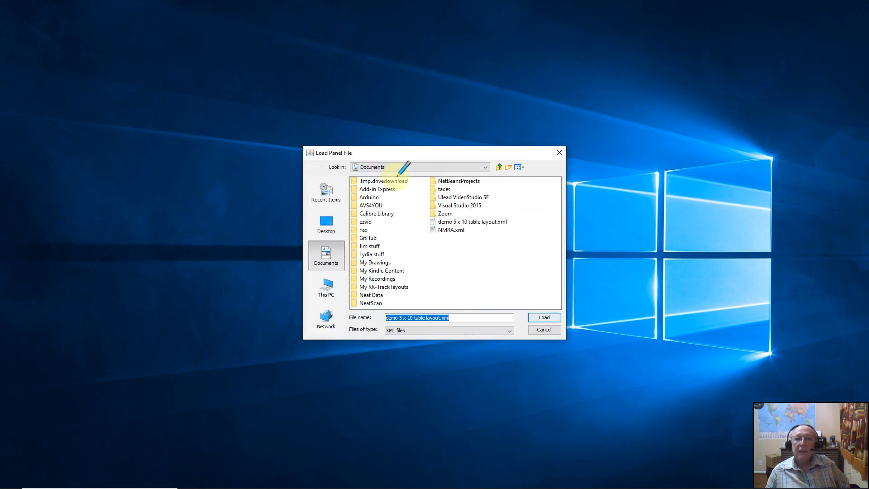
mouse_move(429, 261)
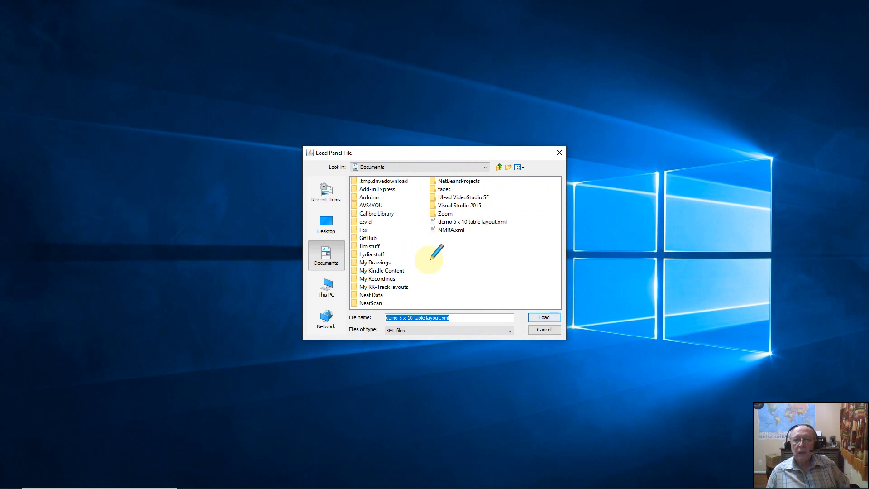
mouse_move(413, 159)
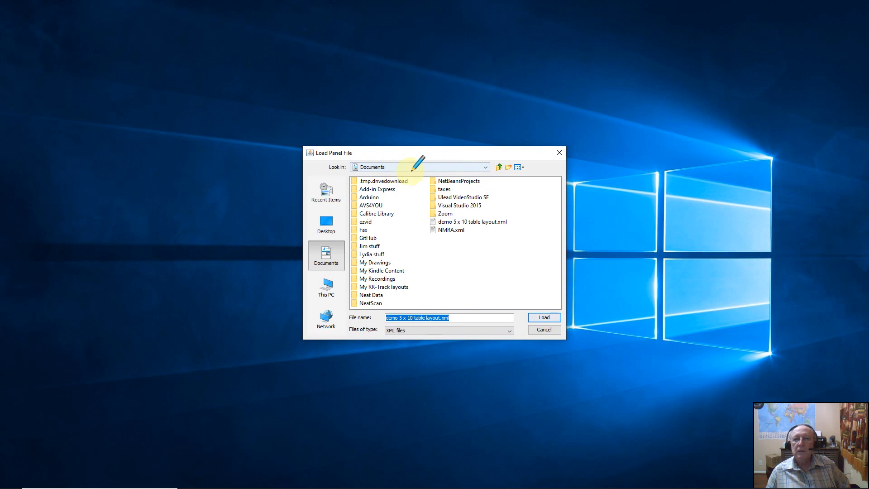
click(471, 221)
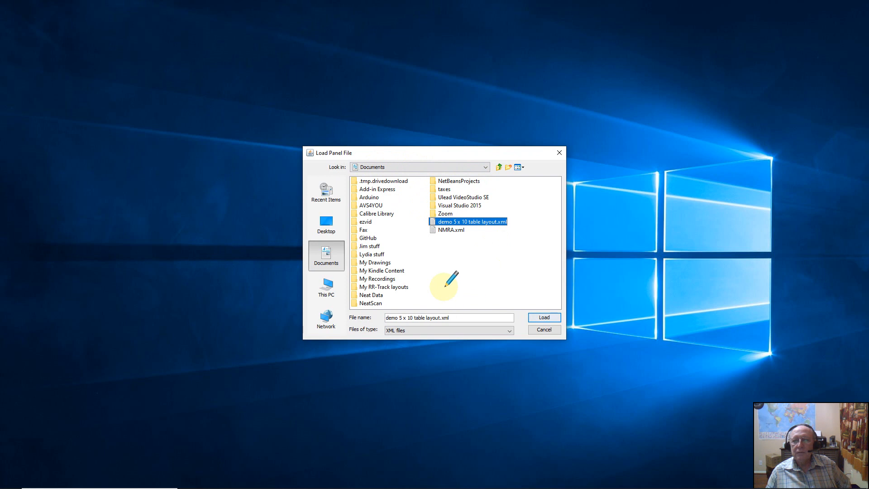
click(543, 316)
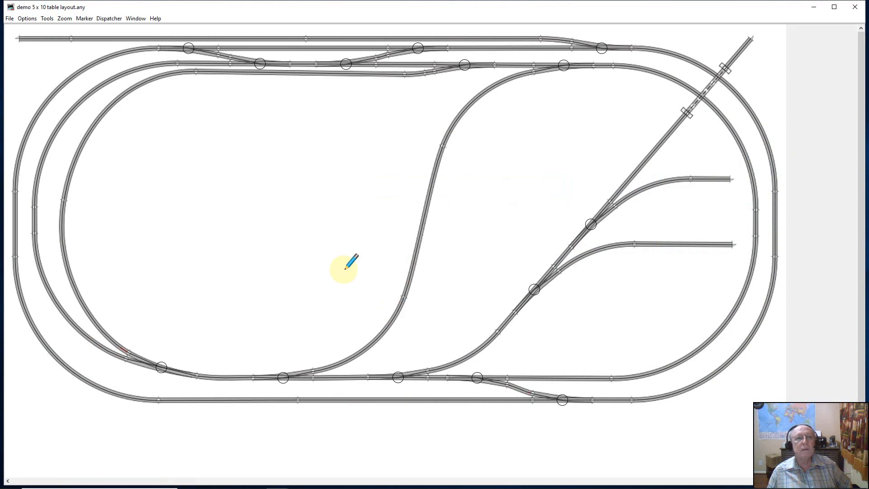
mouse_move(313, 224)
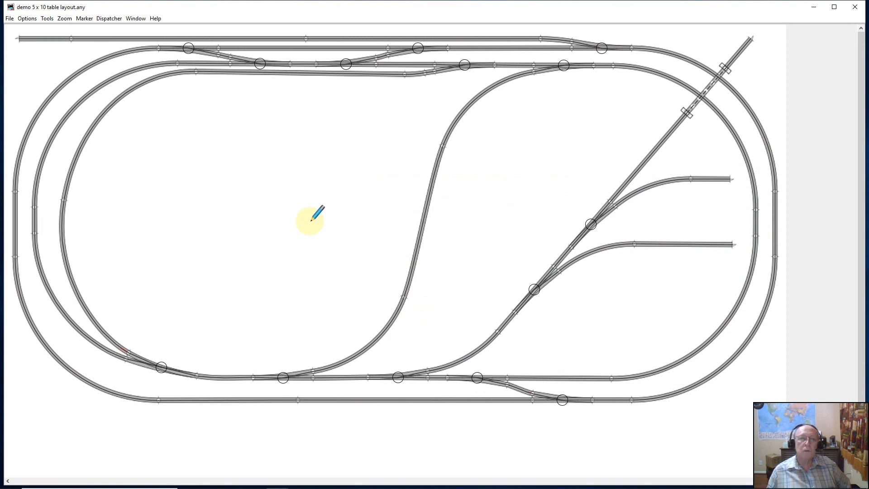
mouse_move(258, 164)
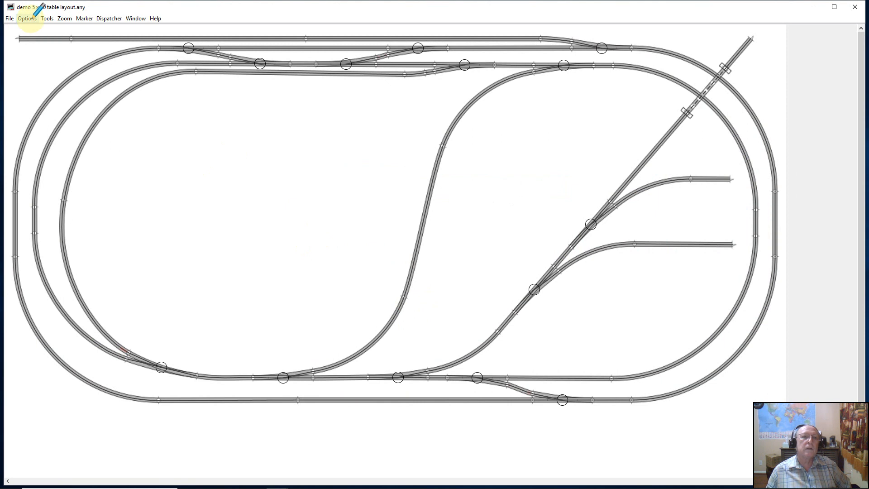
- Enable panel editing and mark the upper-left Bezier curve segment as Mainline
click(46, 18)
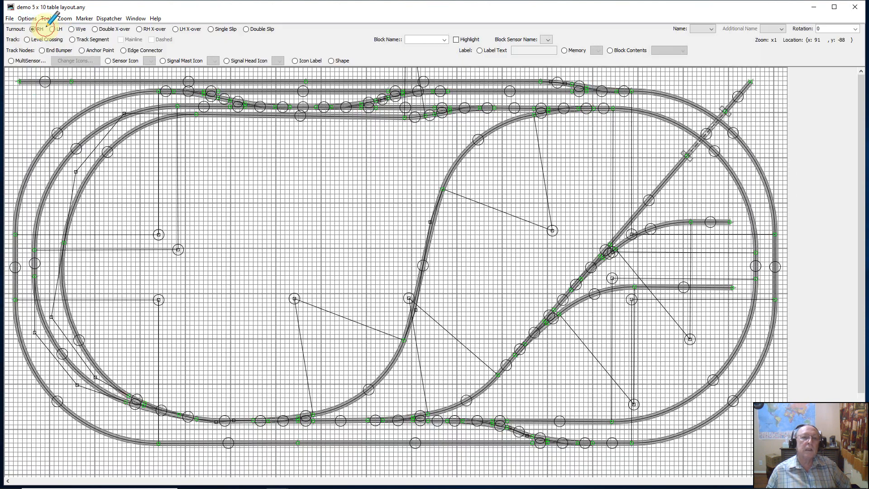
mouse_move(393, 260)
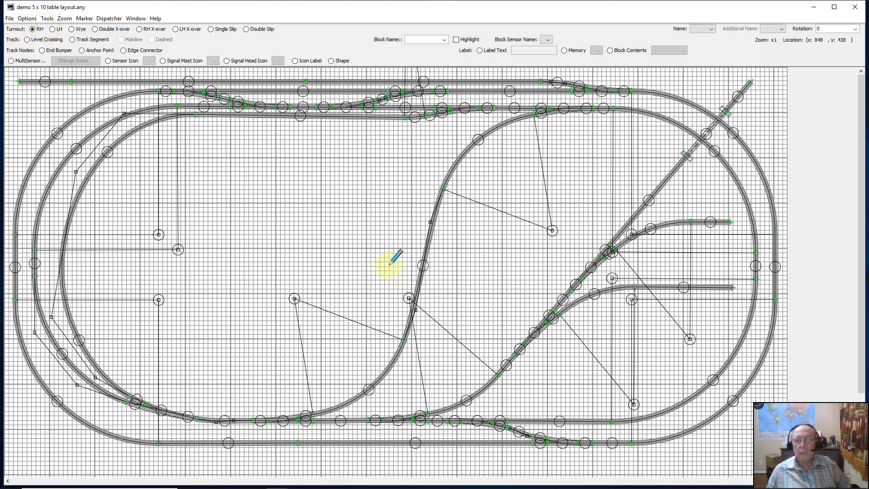
mouse_move(175, 222)
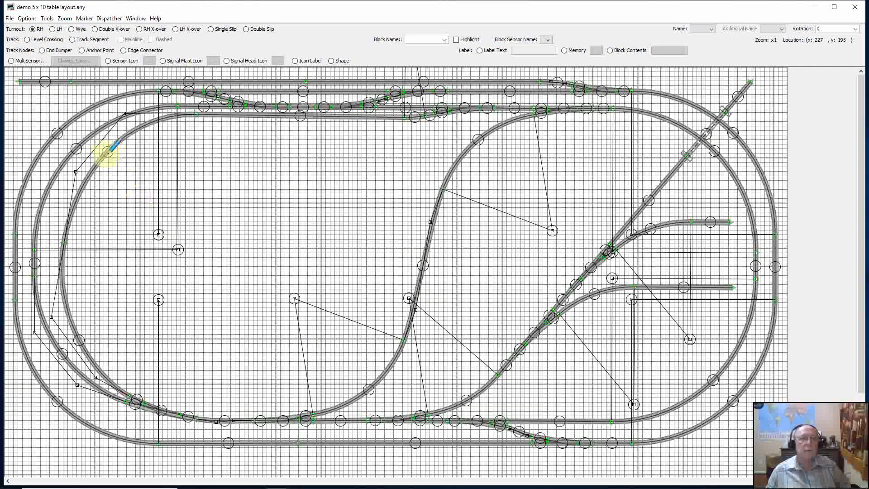
right_click(107, 151)
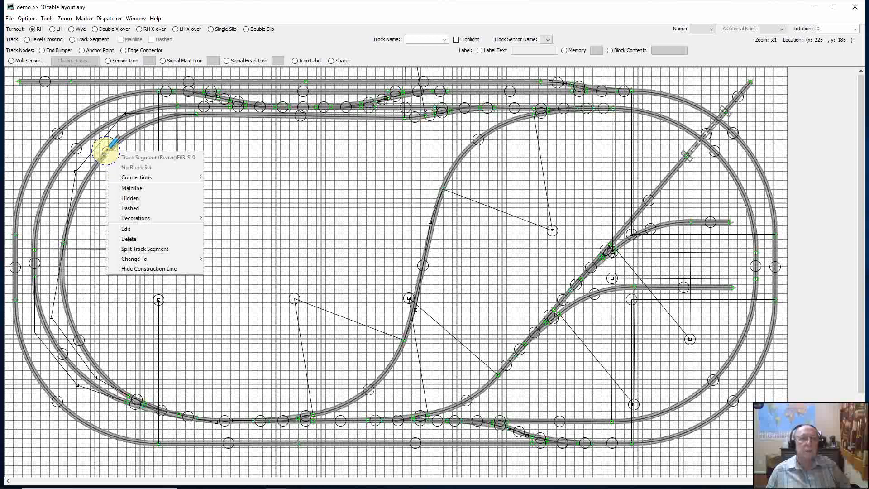
mouse_move(129, 198)
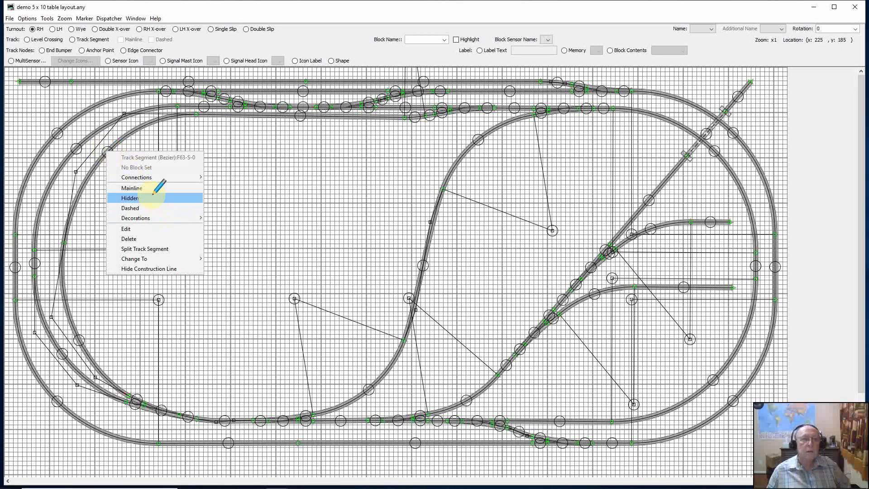
mouse_move(135, 218)
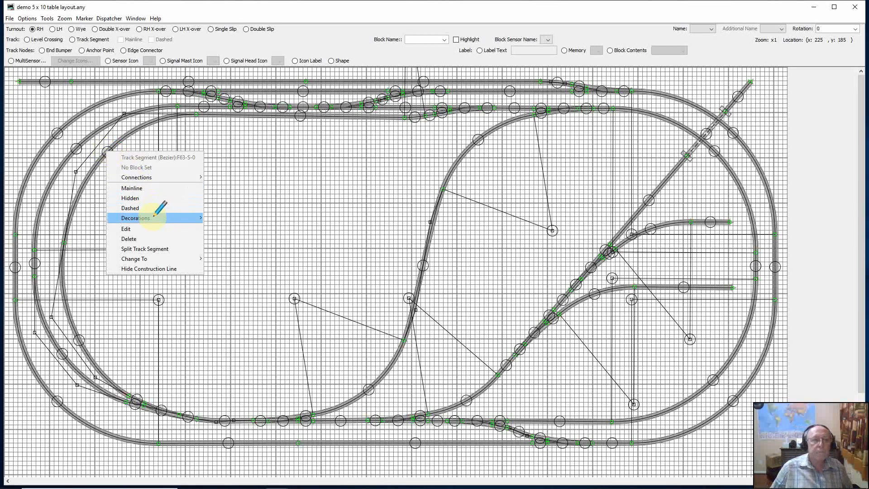
mouse_move(126, 228)
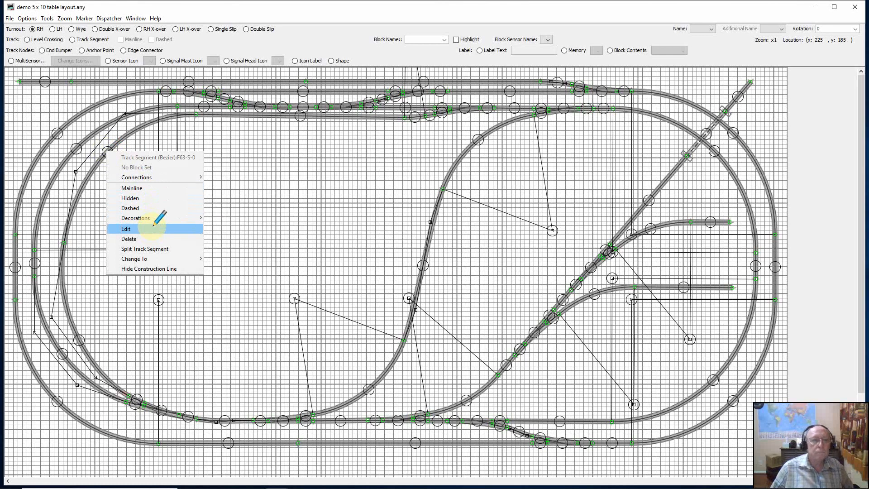
click(126, 228)
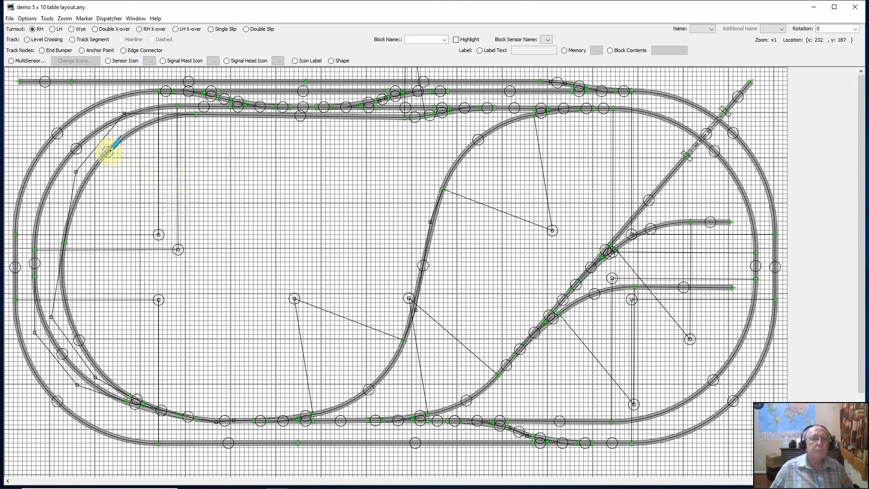
right_click(114, 150)
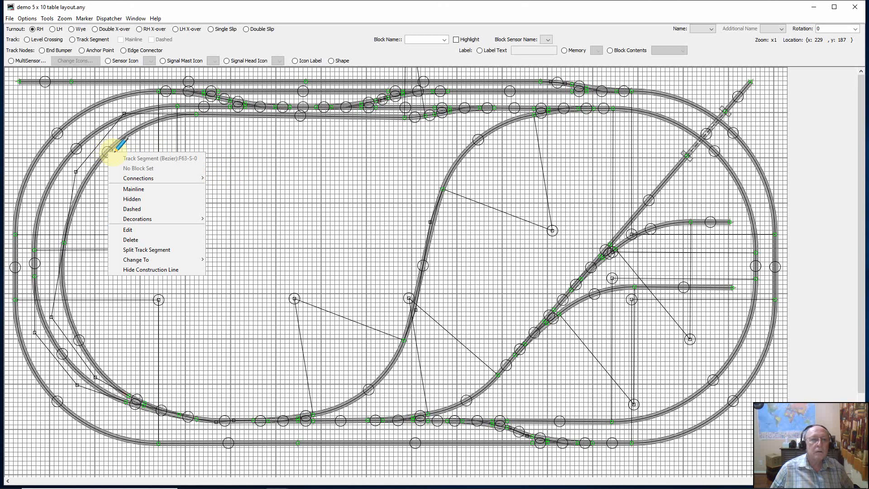
mouse_move(134, 189)
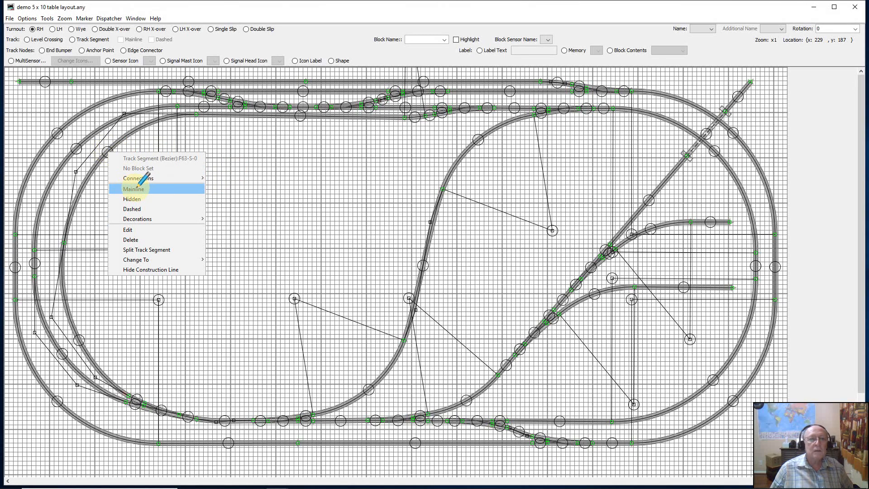
click(134, 188)
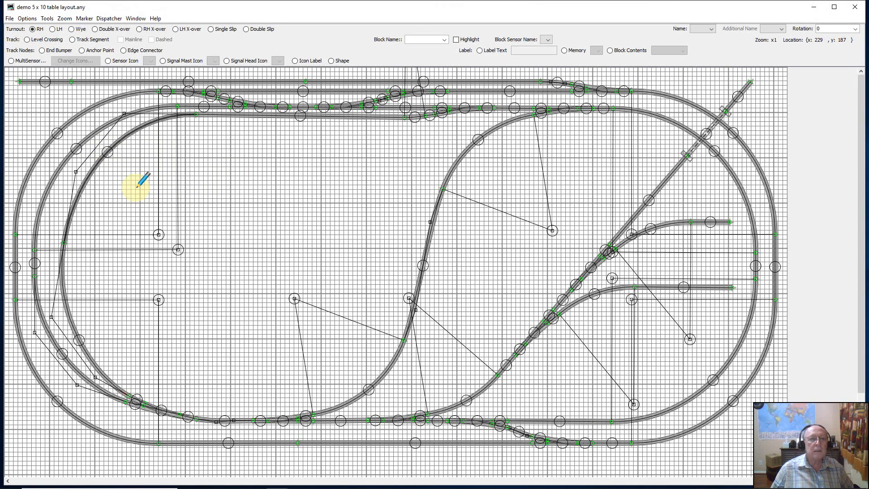
mouse_move(109, 152)
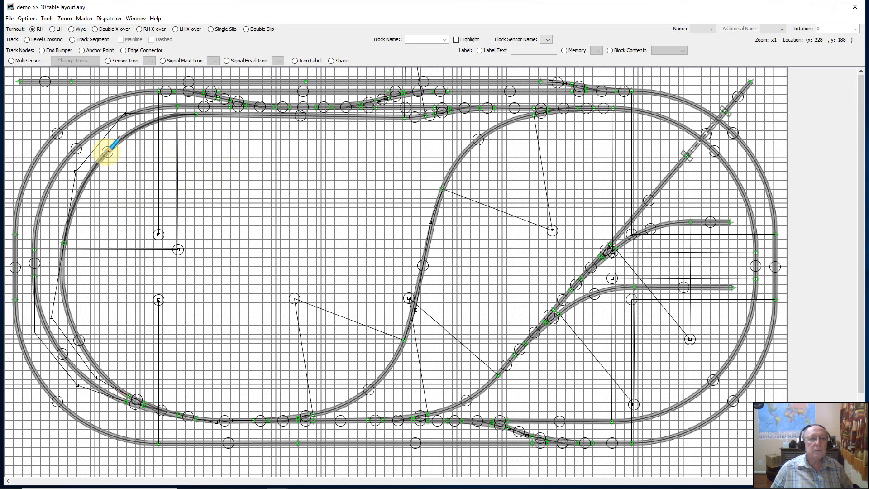
mouse_move(110, 146)
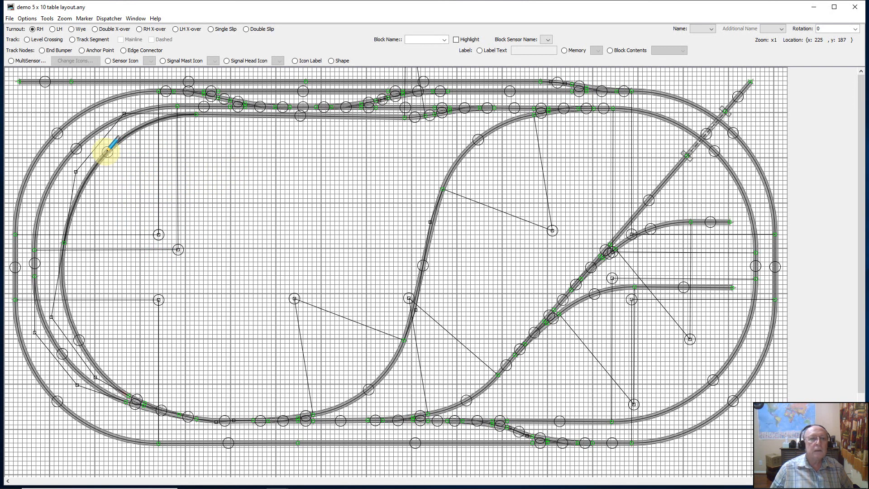
right_click(107, 152)
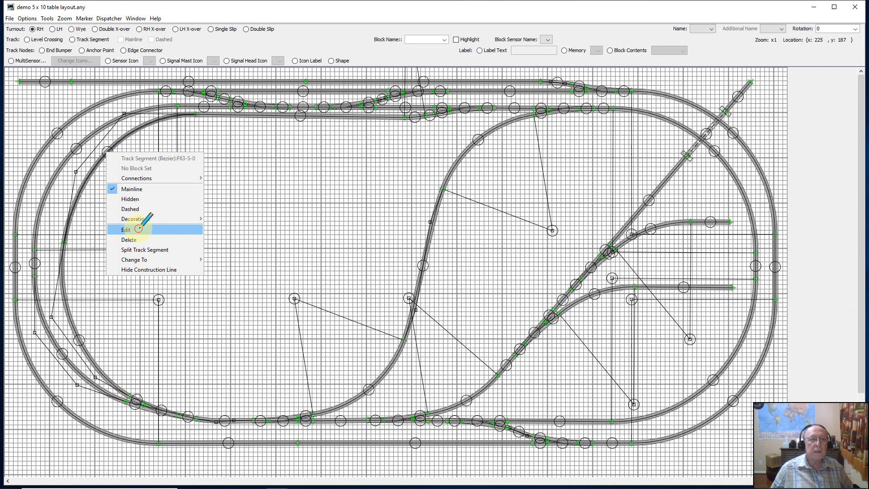
- In the segment's Edit dialog, set the track type to Side Track
click(126, 229)
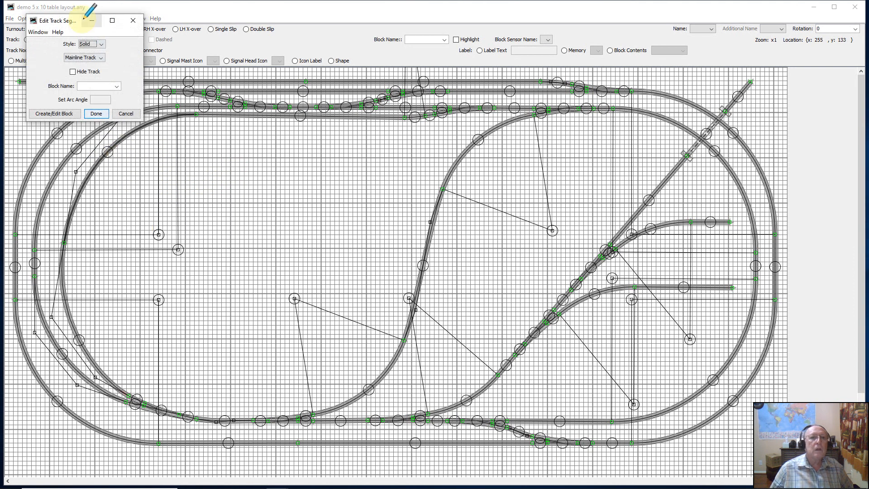
click(84, 57)
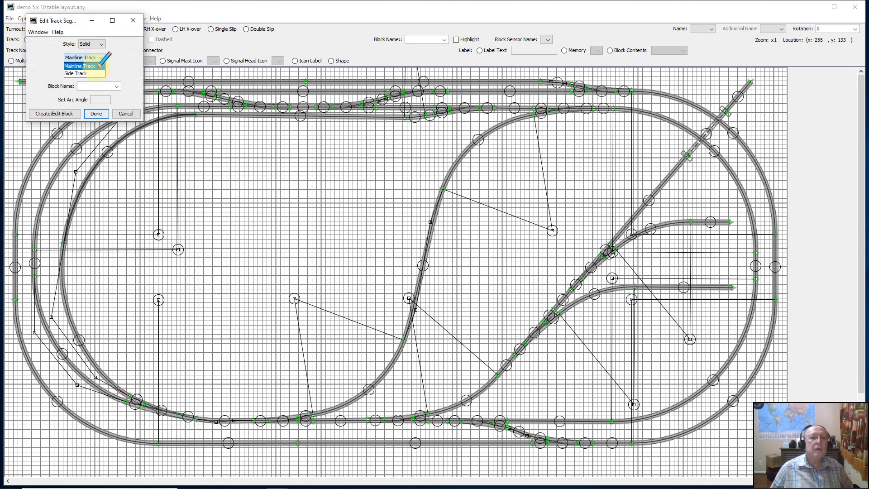
click(76, 73)
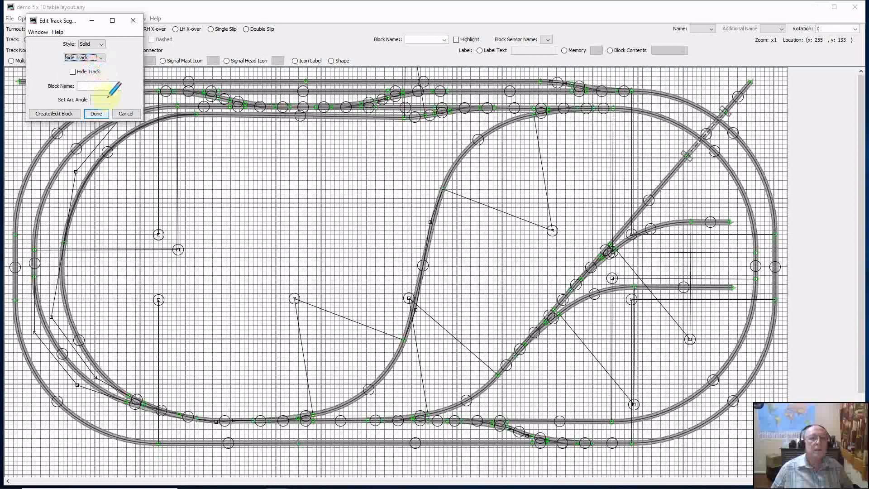
click(97, 86)
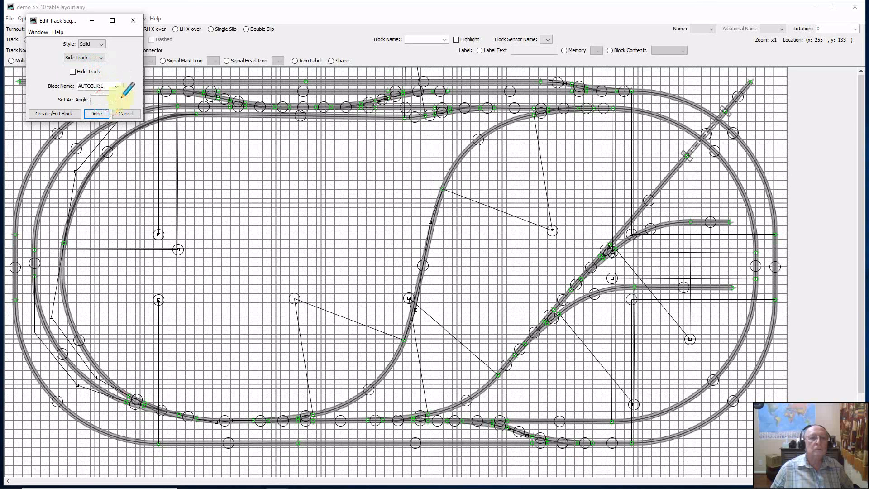
- Assign block AUTOBLK:1, confirm its block settings and finish editing the segment
click(126, 92)
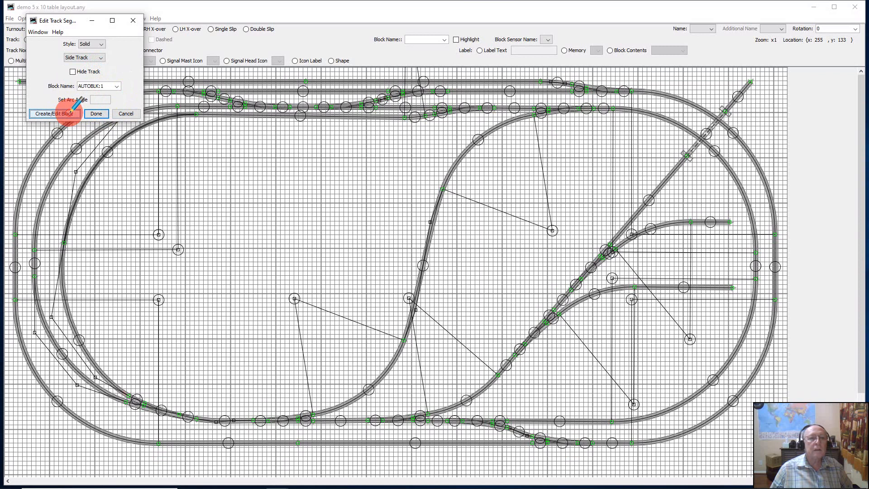
click(54, 113)
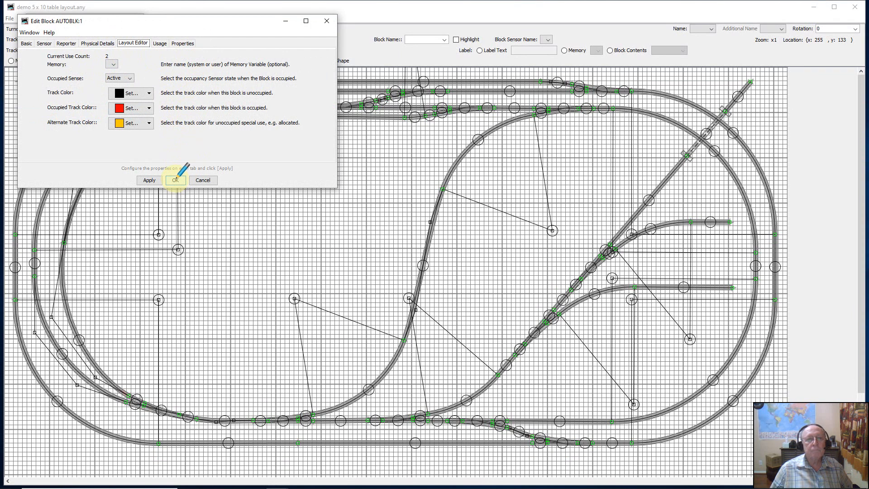
click(176, 179)
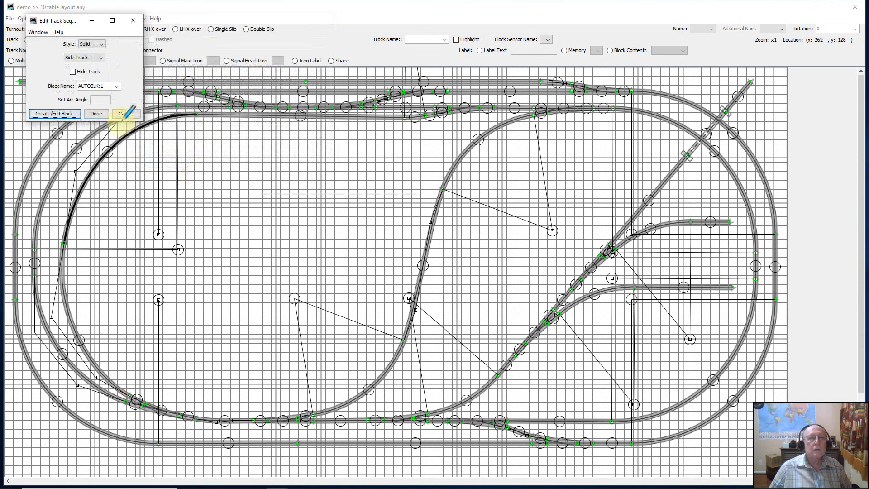
click(96, 114)
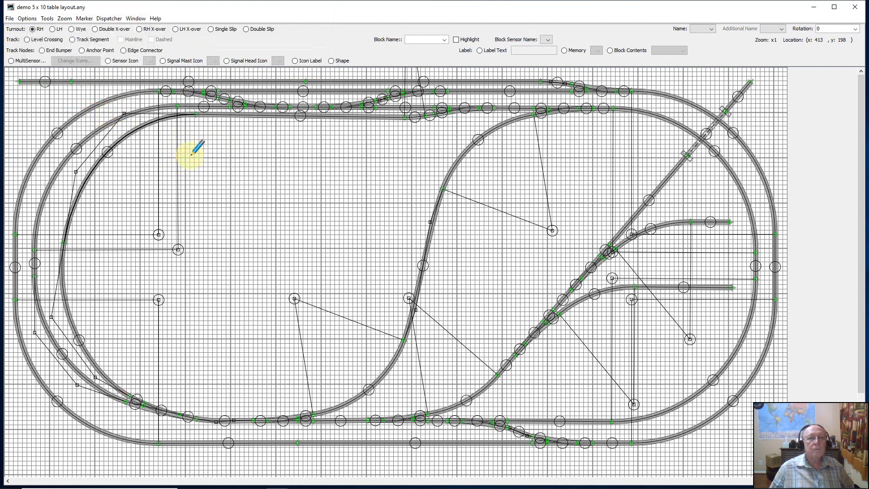
mouse_move(299, 418)
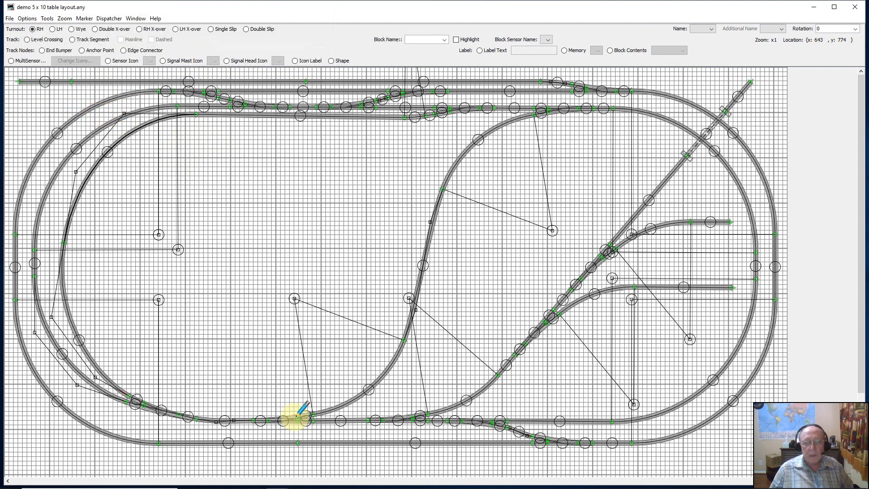
mouse_move(290, 409)
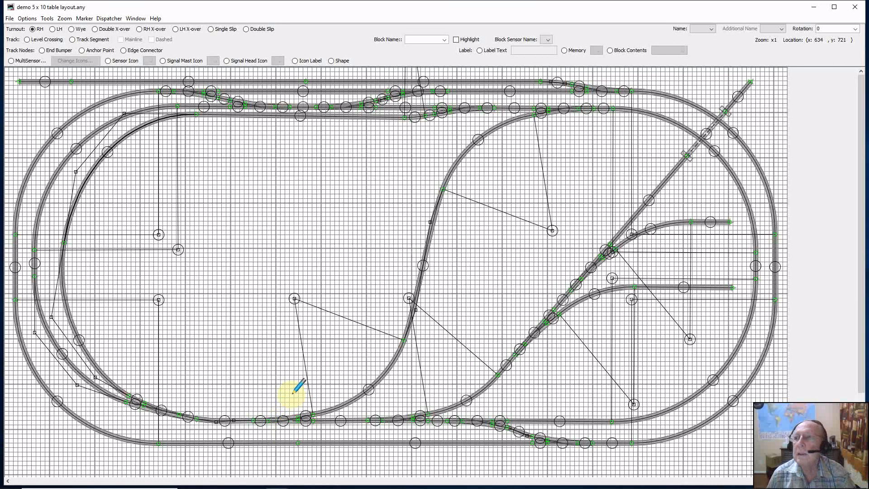
mouse_move(269, 415)
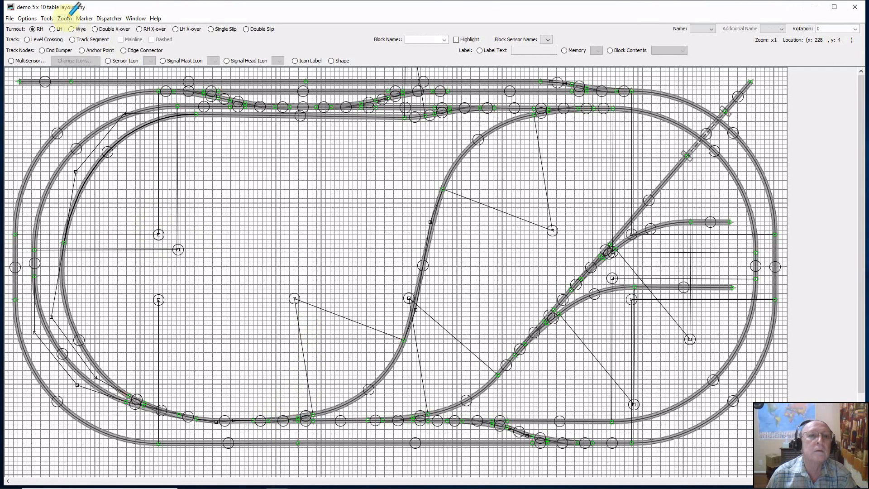
- Set zoom to x4.0 and scroll to inspect the lower track run
click(64, 18)
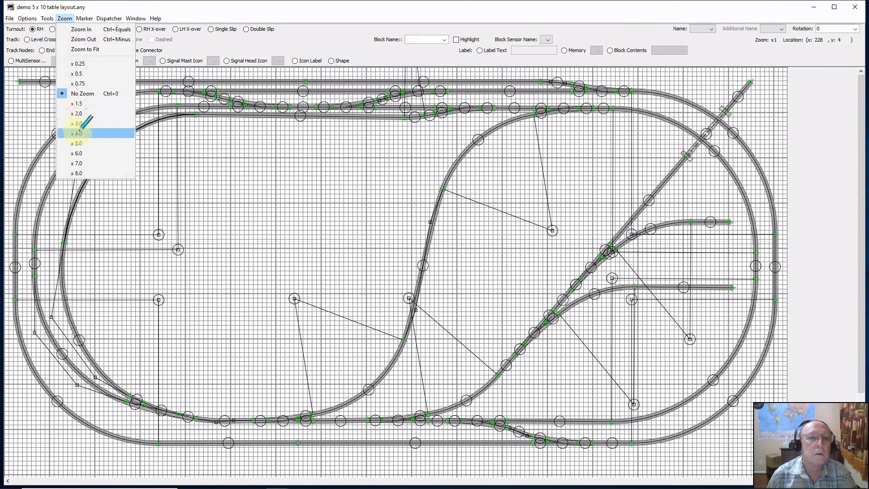
click(77, 133)
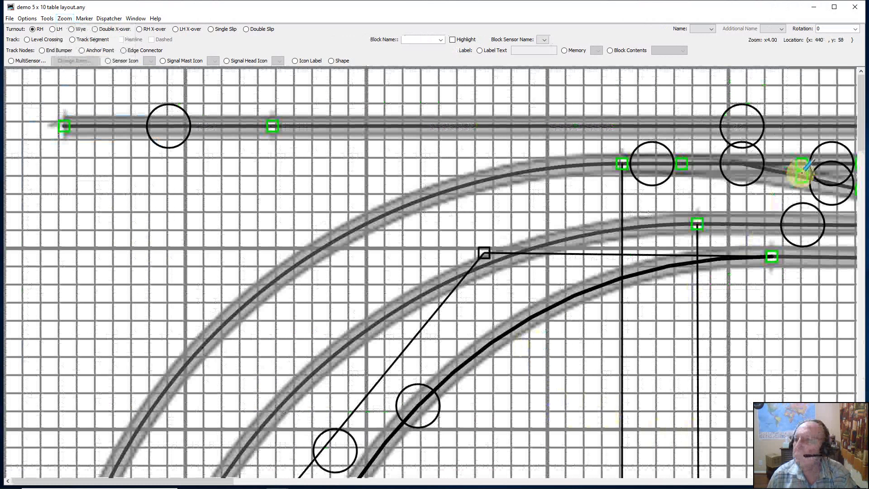
scroll(down, 3)
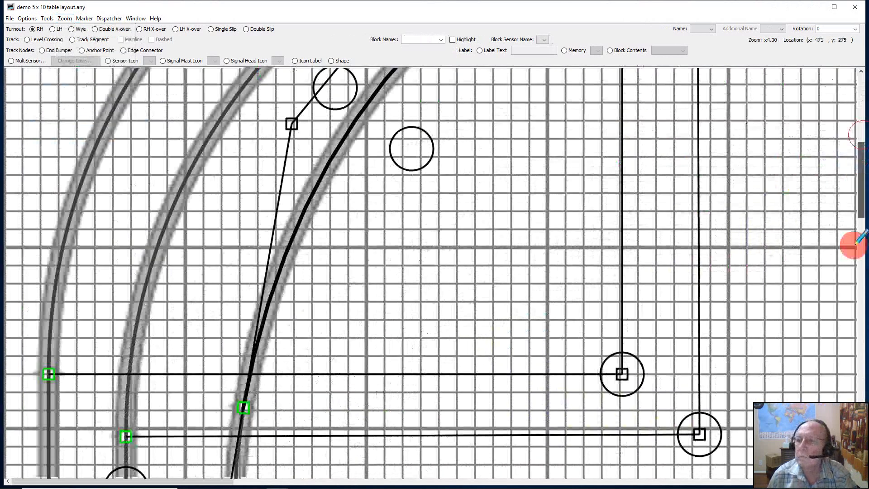
scroll(down, 3)
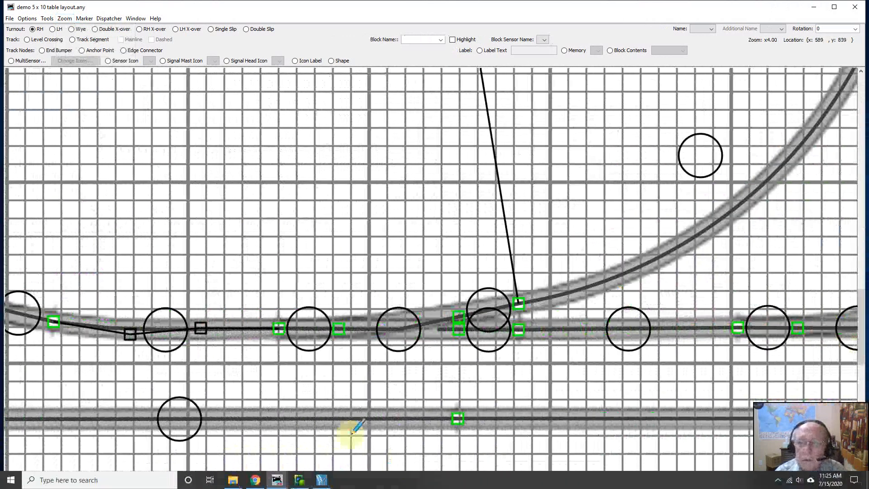
mouse_move(396, 327)
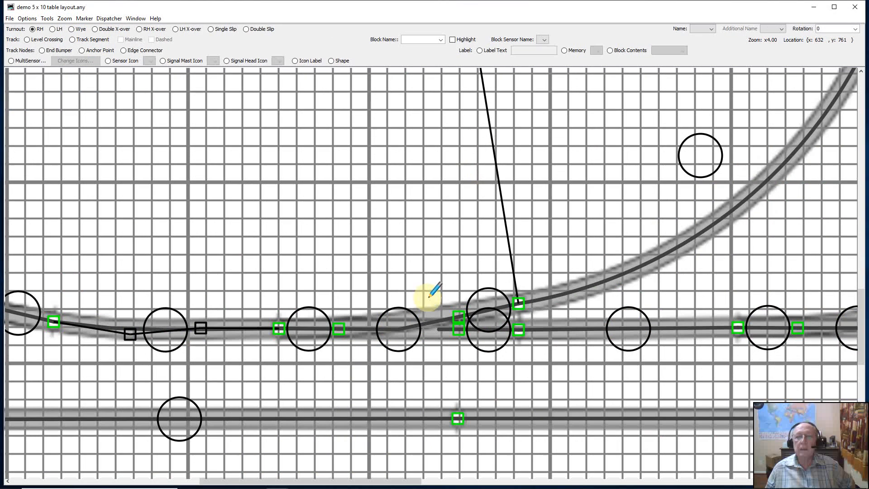
mouse_move(233, 133)
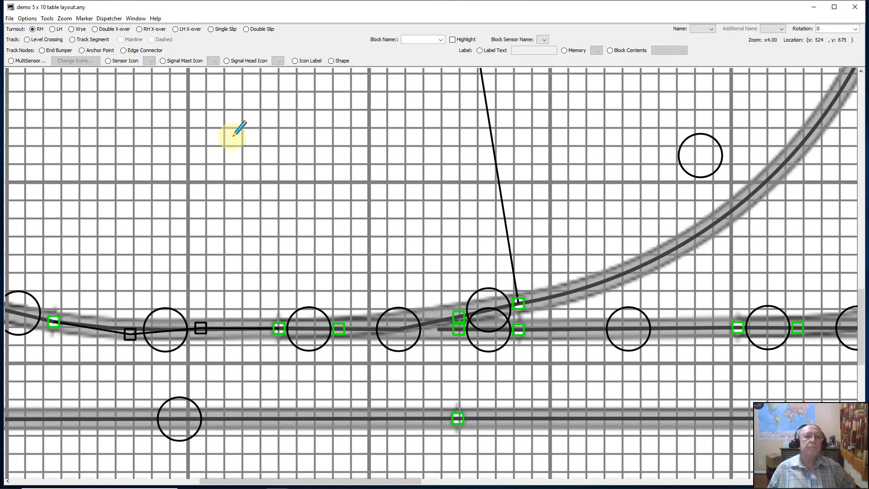
mouse_move(321, 218)
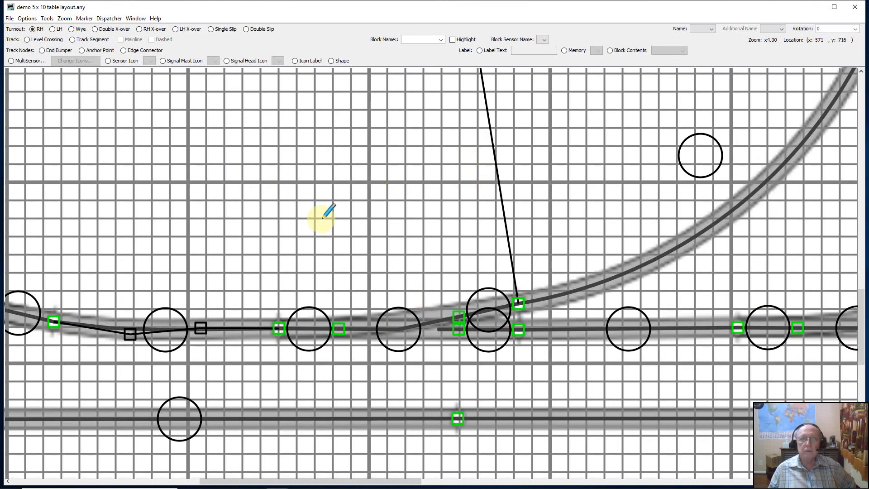
click(64, 18)
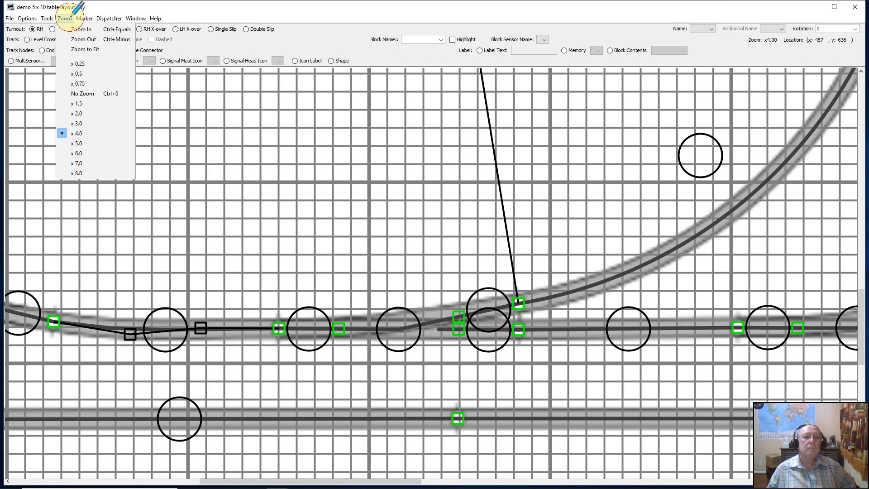
mouse_move(83, 94)
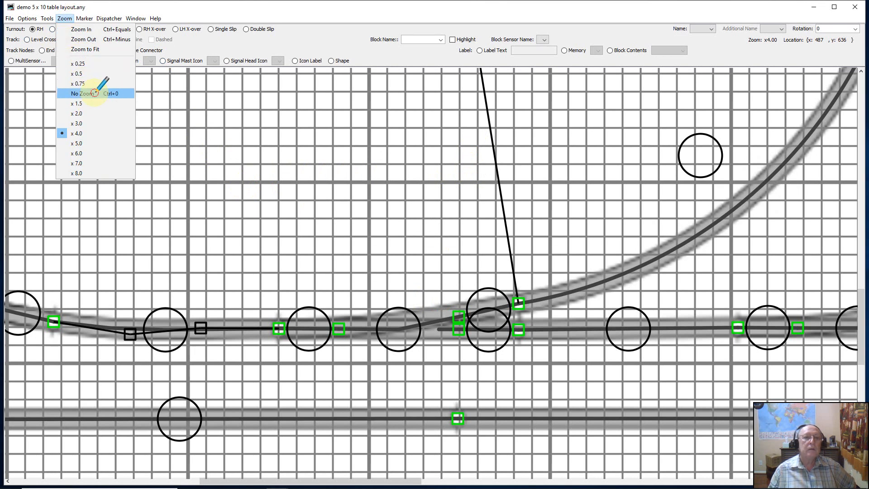
click(80, 94)
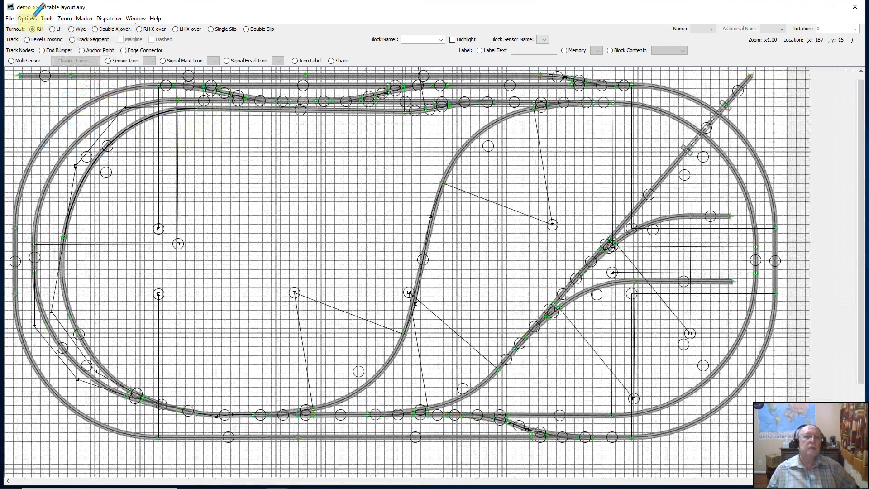
click(26, 18)
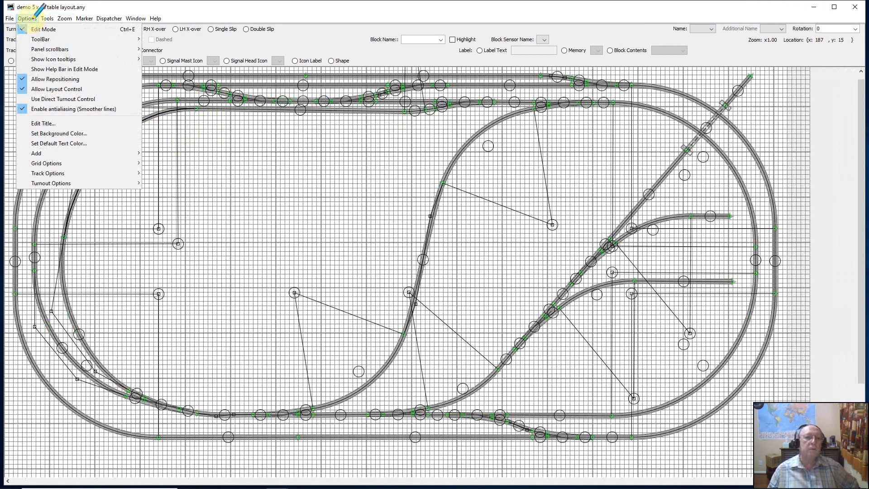
mouse_move(43, 123)
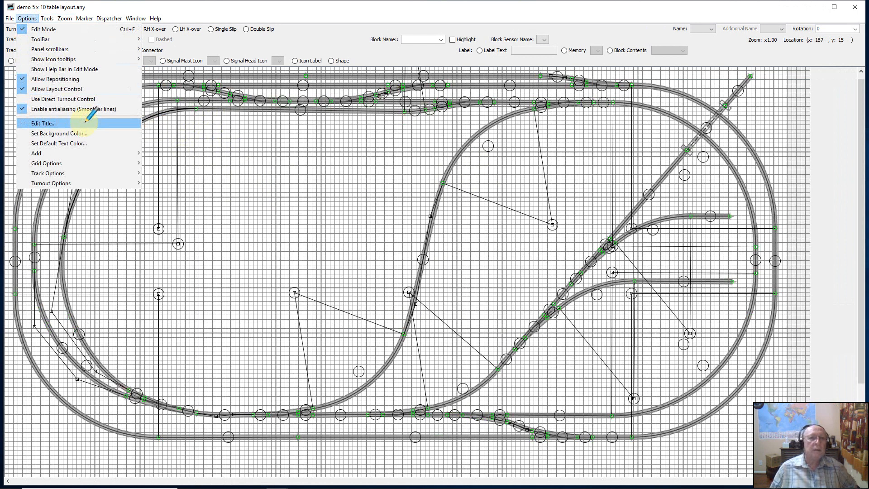
mouse_move(48, 173)
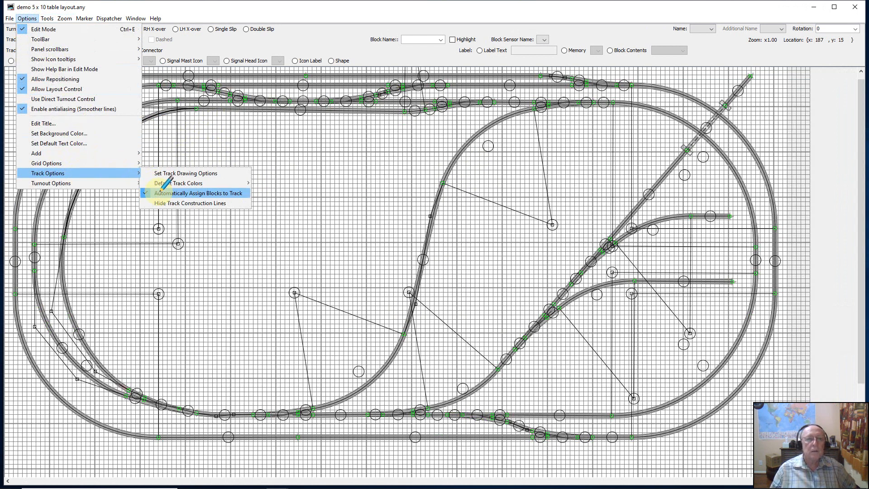
mouse_move(196, 193)
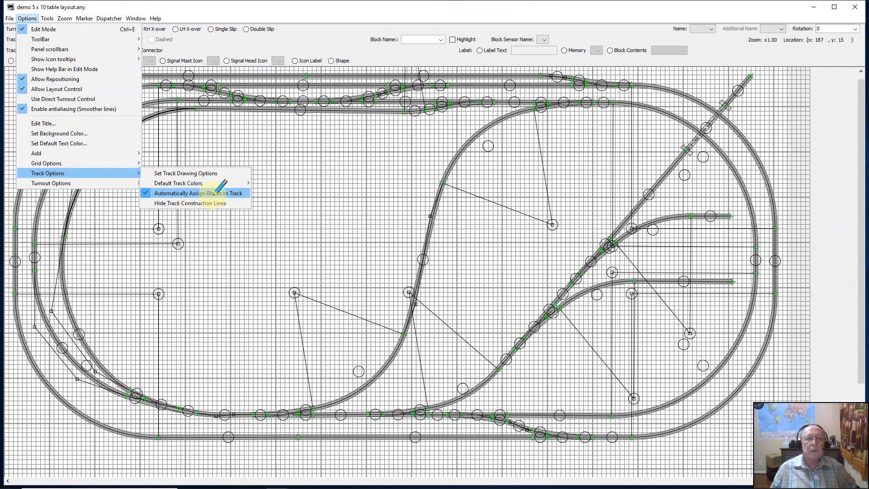
mouse_move(185, 173)
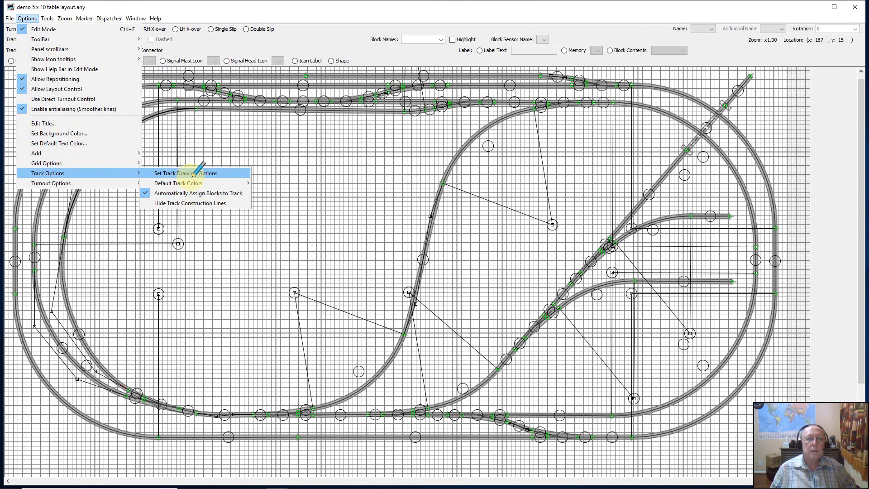
mouse_move(198, 193)
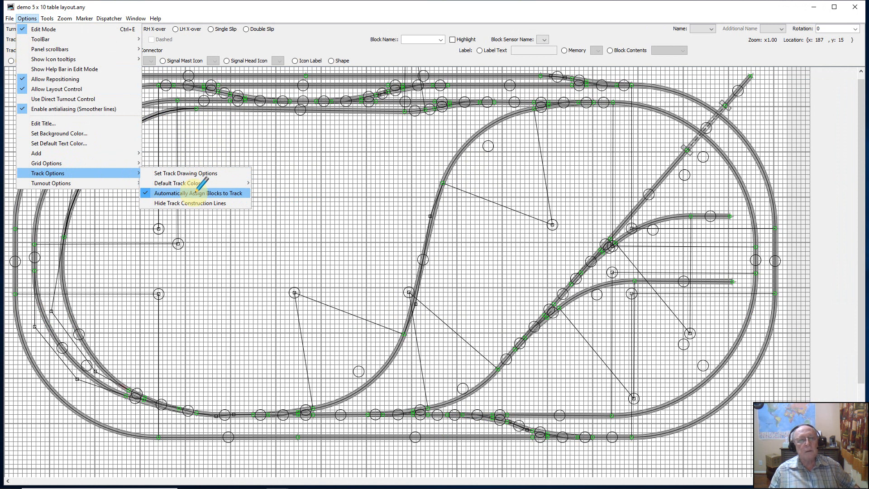
mouse_move(57, 143)
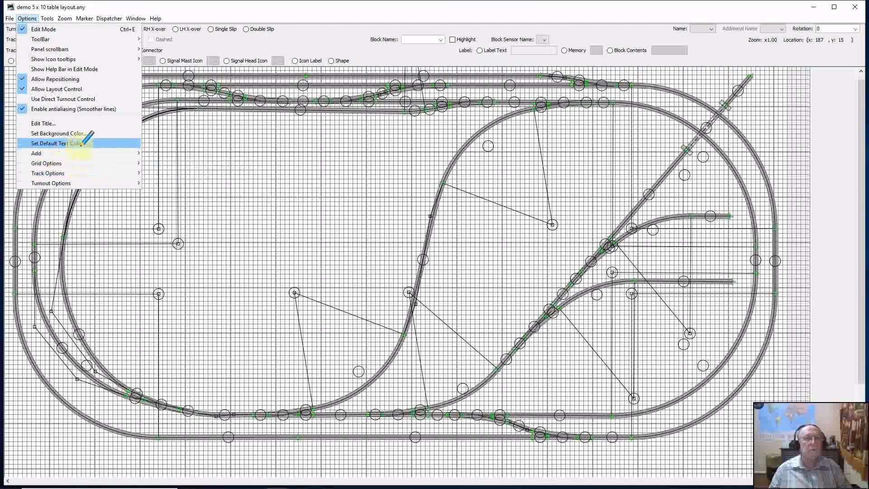
click(46, 163)
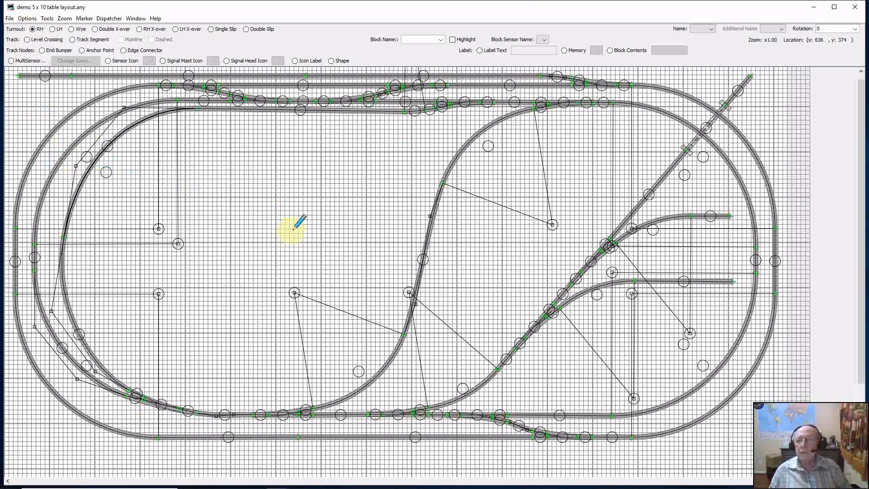
mouse_move(298, 224)
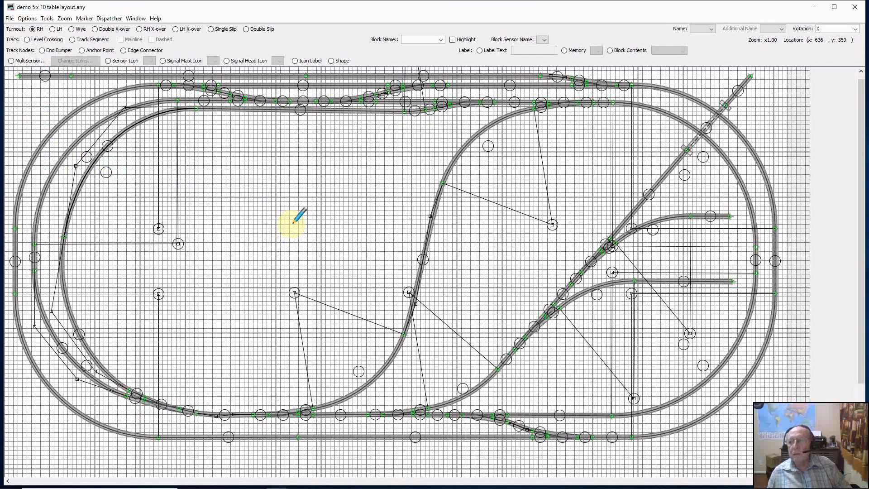
mouse_move(300, 217)
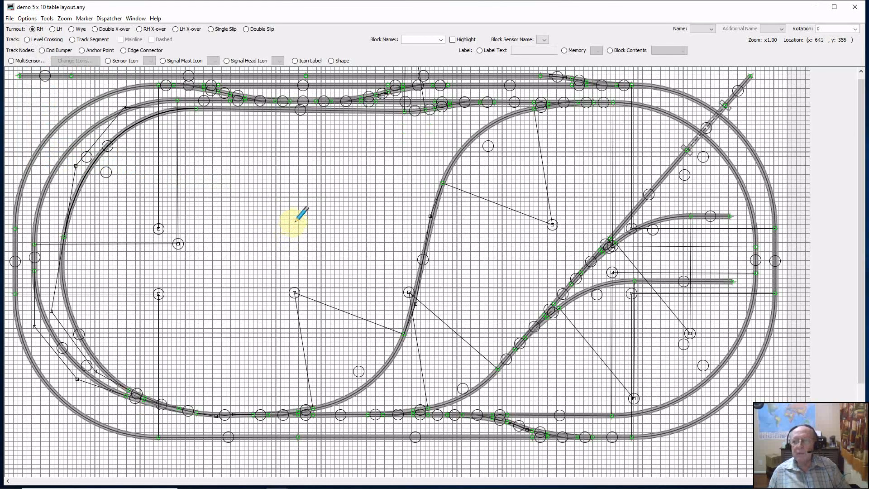
mouse_move(297, 213)
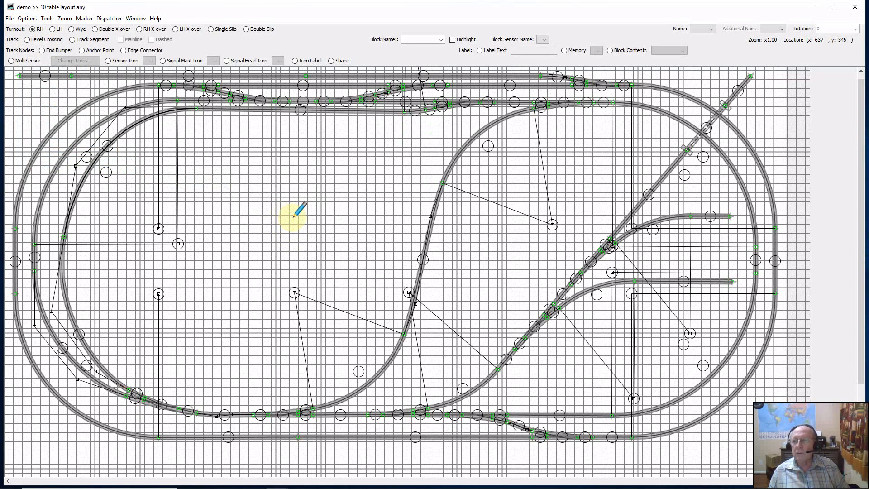
mouse_move(192, 168)
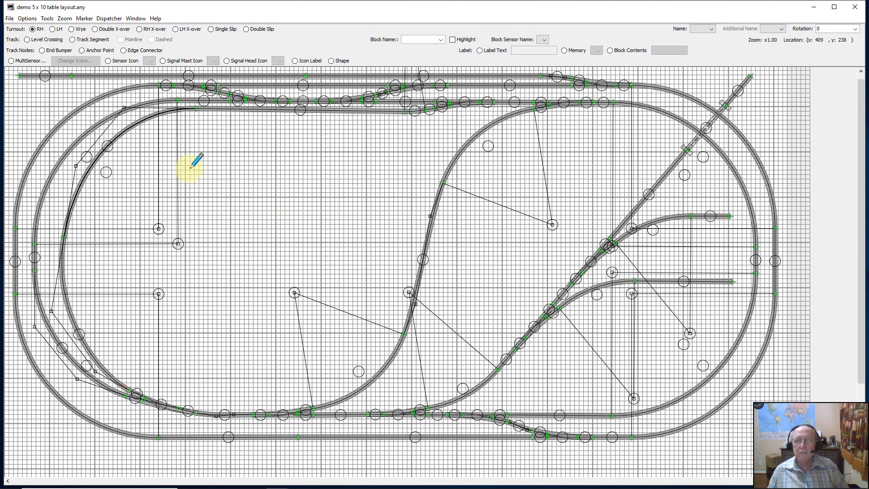
mouse_move(371, 199)
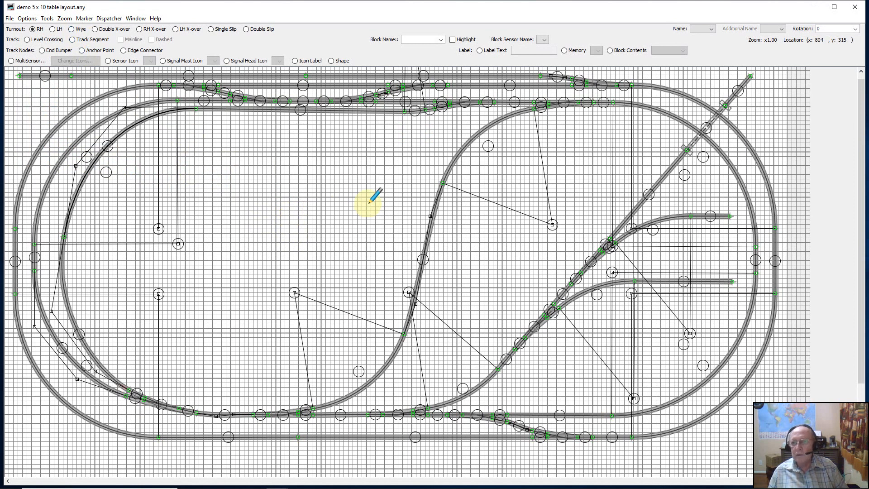
mouse_move(355, 188)
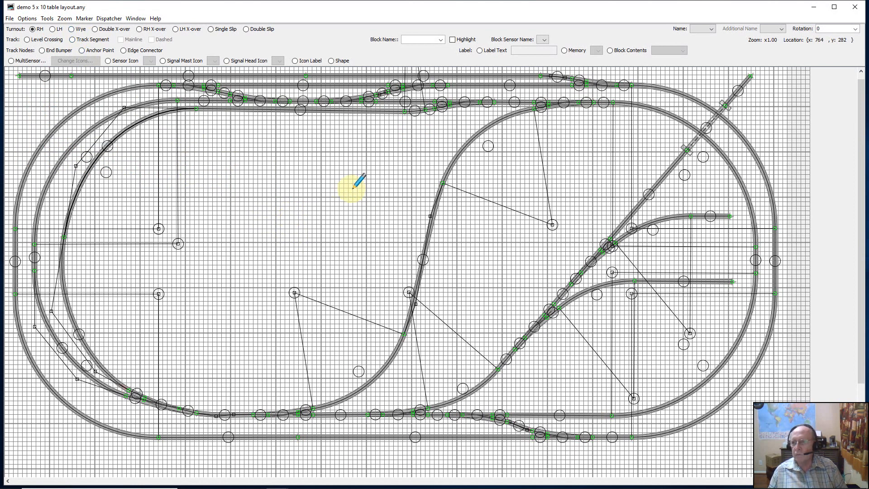
mouse_move(423, 118)
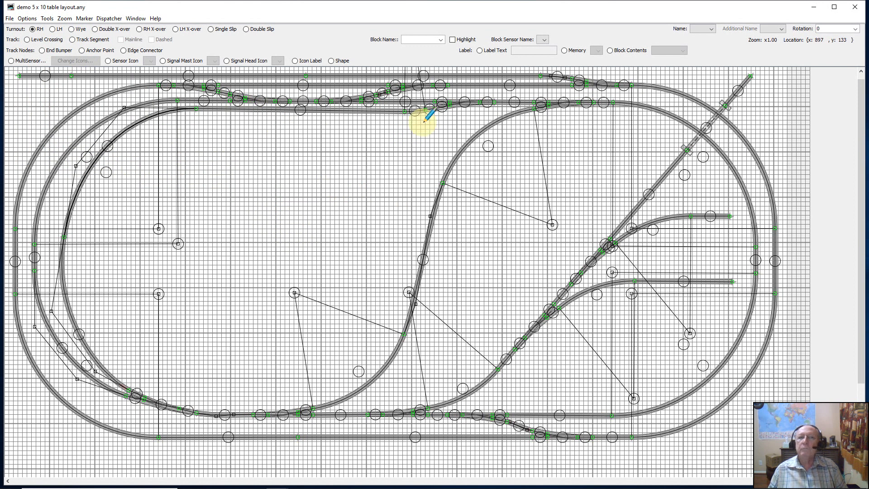
mouse_move(42, 7)
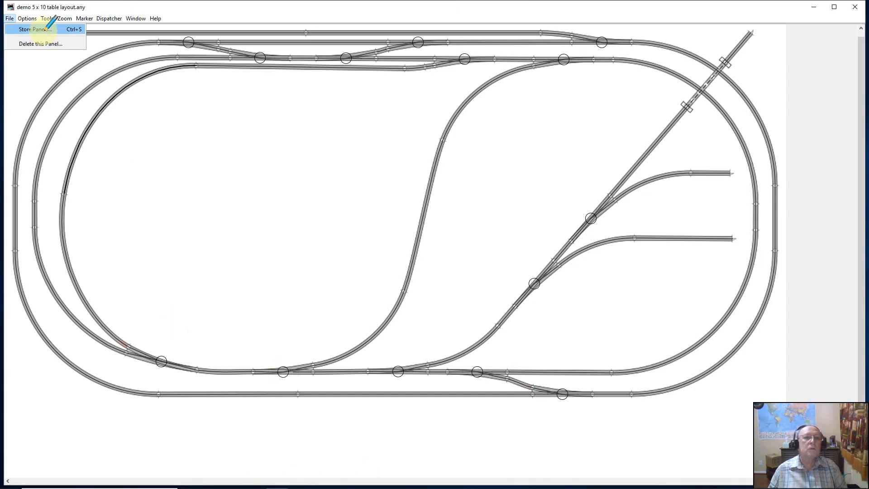
- Store the panel as 'demo 5 x 10 table layout.xml' on the Desktop
click(34, 29)
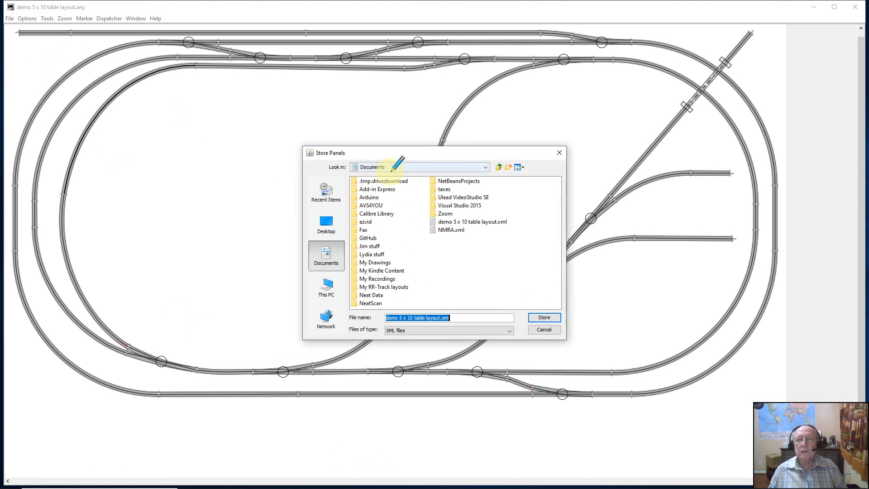
mouse_move(419, 235)
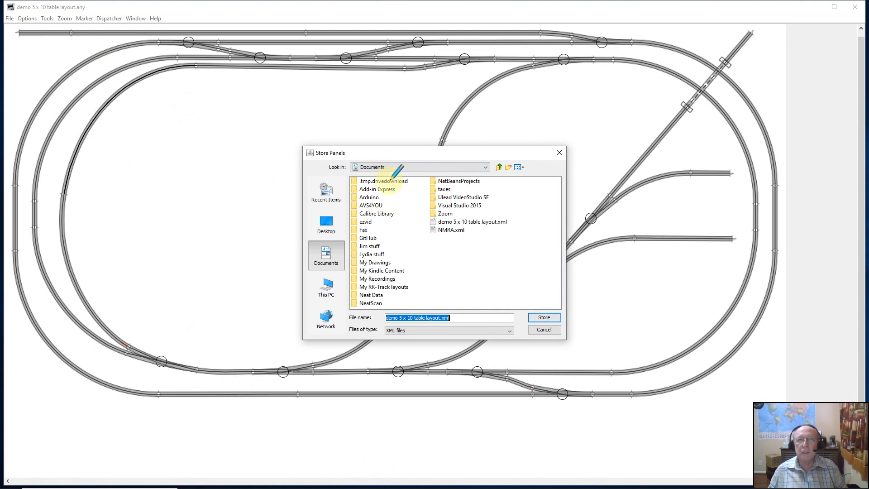
mouse_move(435, 196)
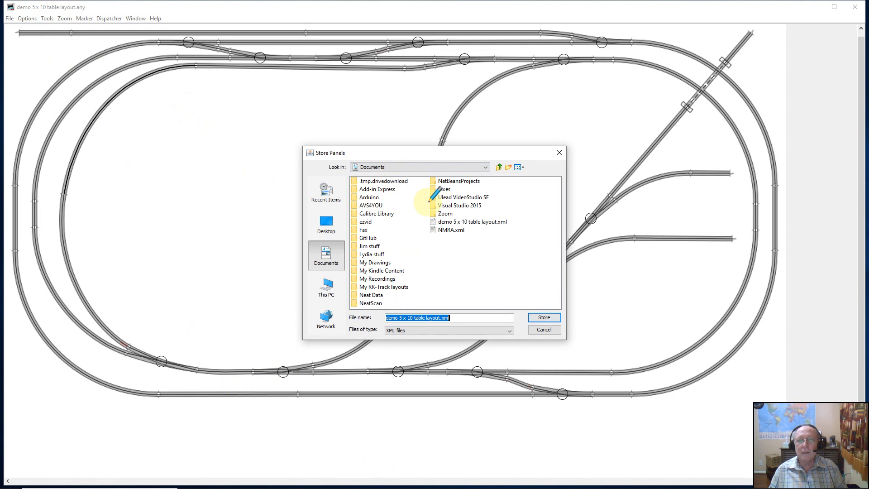
click(484, 166)
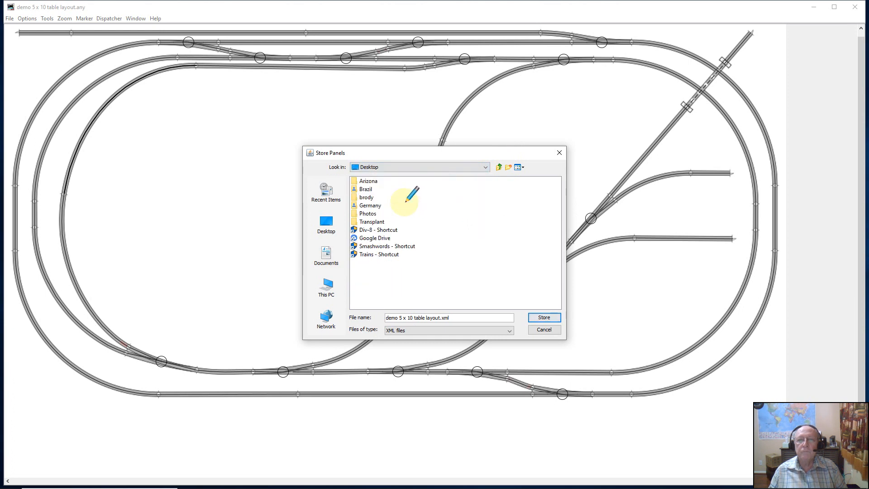
mouse_move(482, 256)
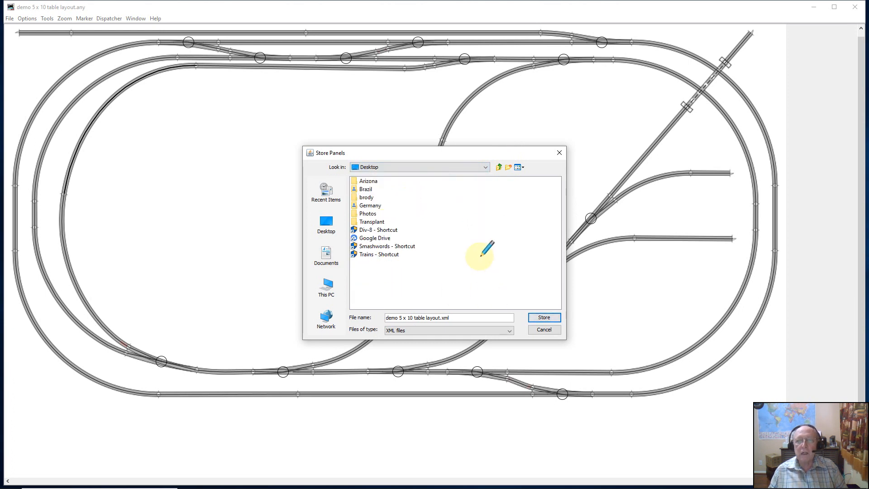
mouse_move(524, 269)
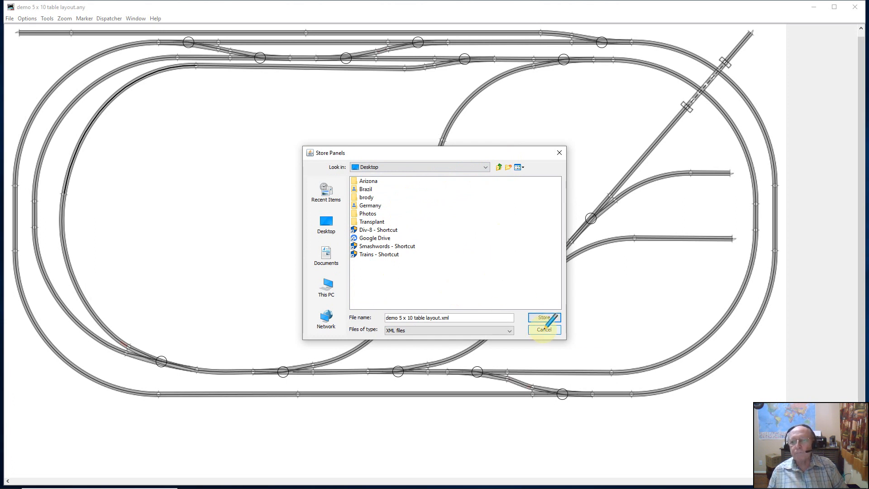
click(544, 317)
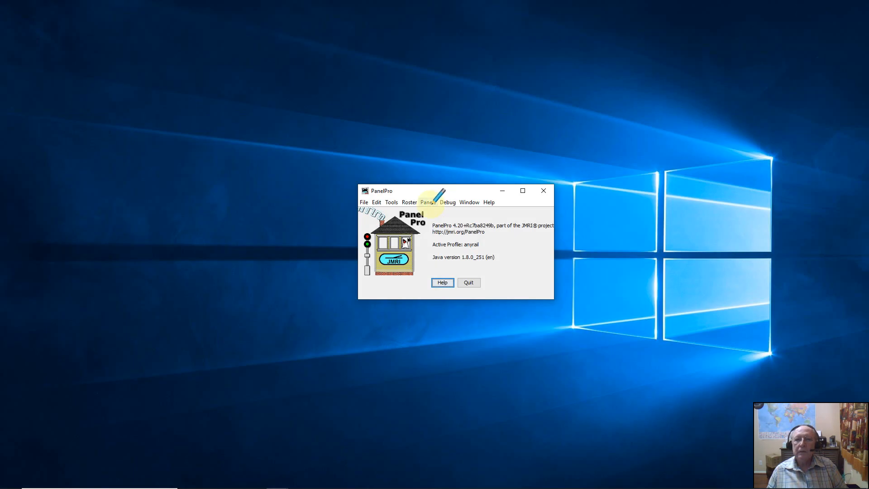
click(427, 202)
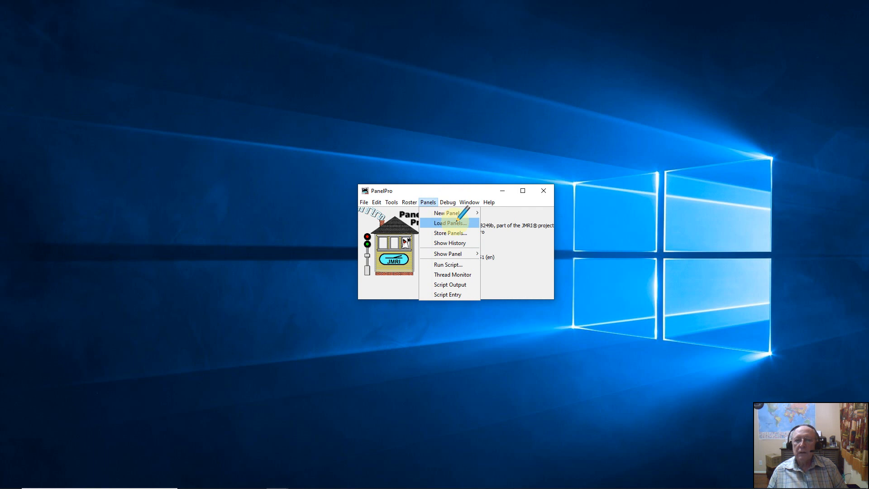
mouse_move(510, 227)
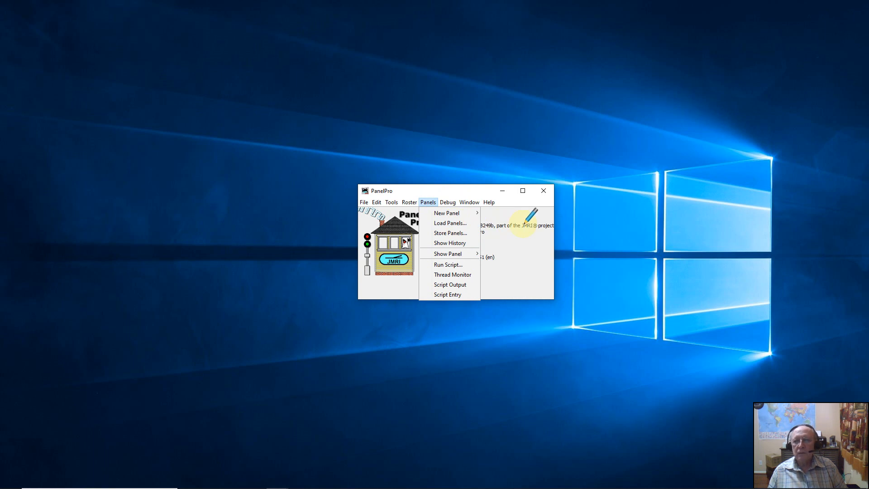
mouse_move(449, 243)
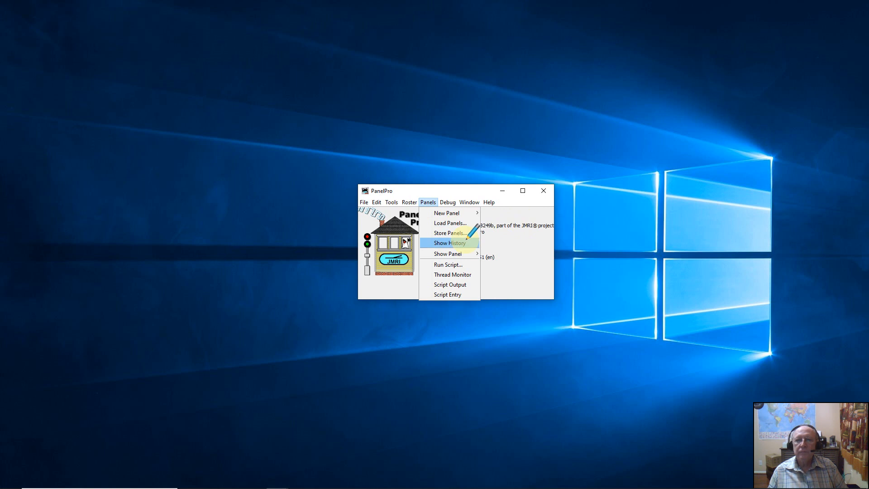
click(469, 202)
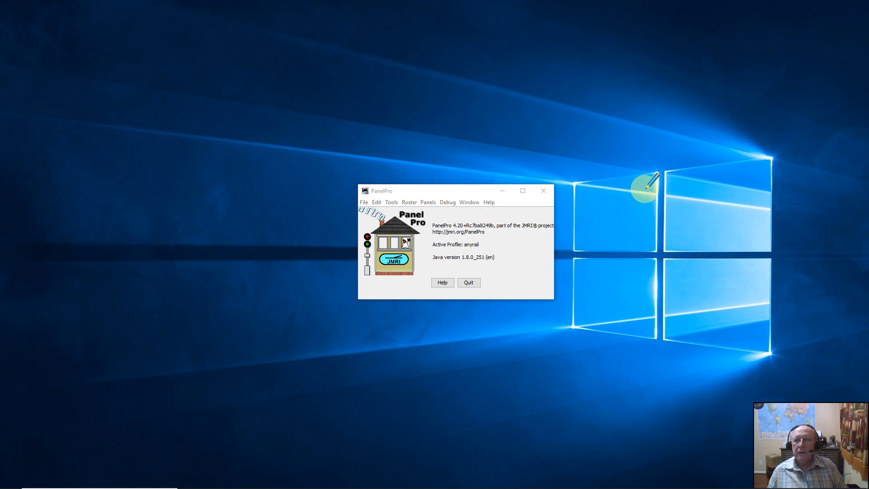
mouse_move(571, 260)
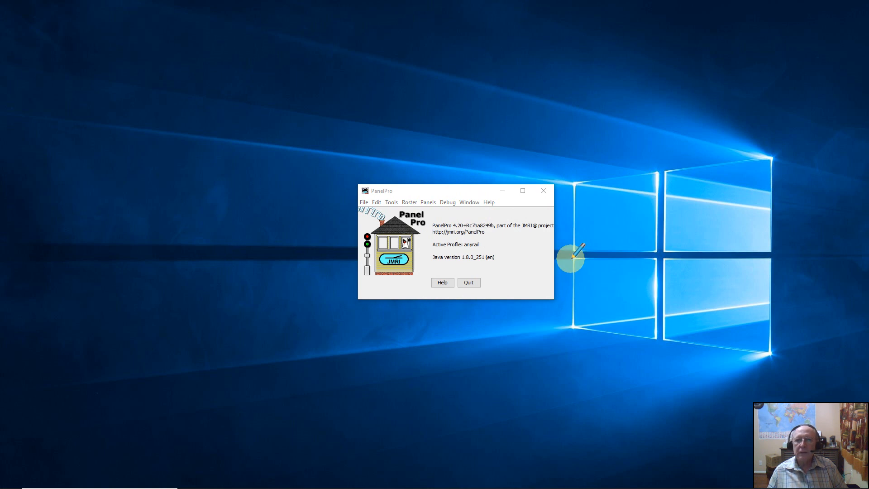
mouse_move(482, 310)
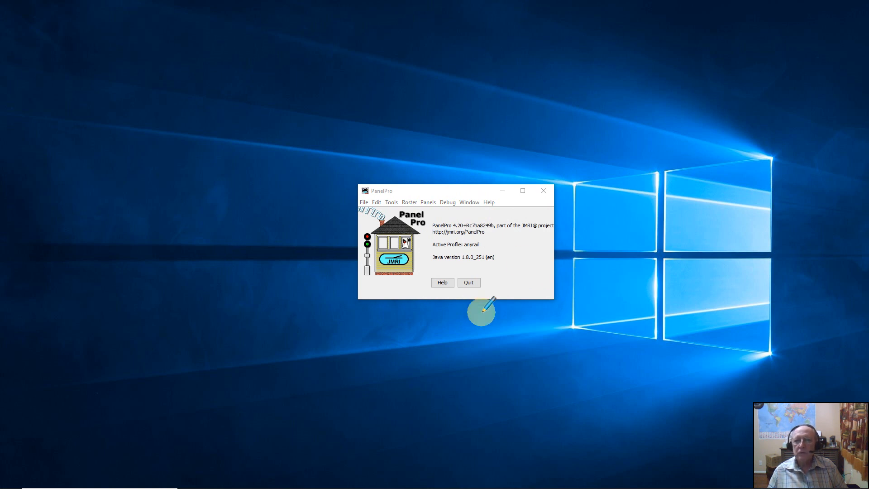
mouse_move(468, 282)
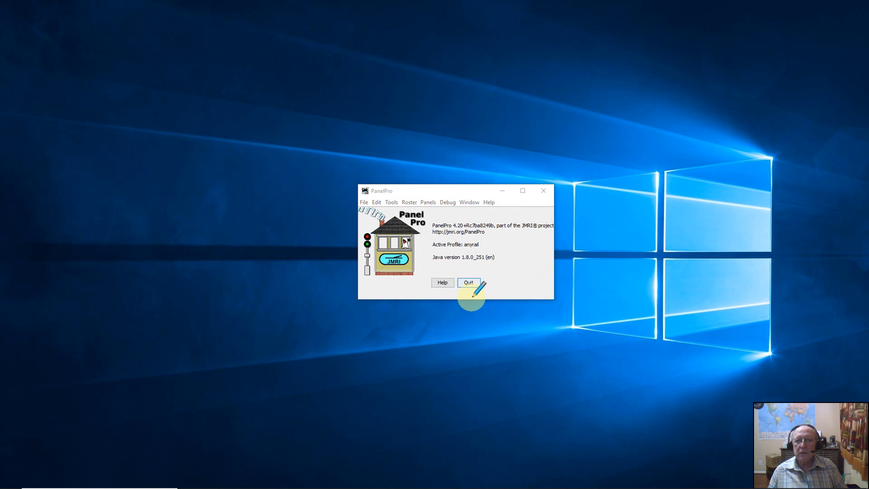
mouse_move(466, 362)
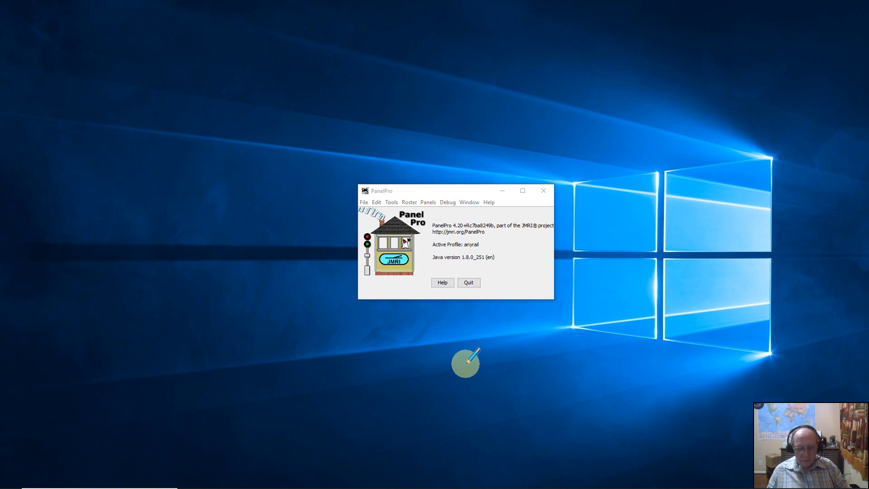